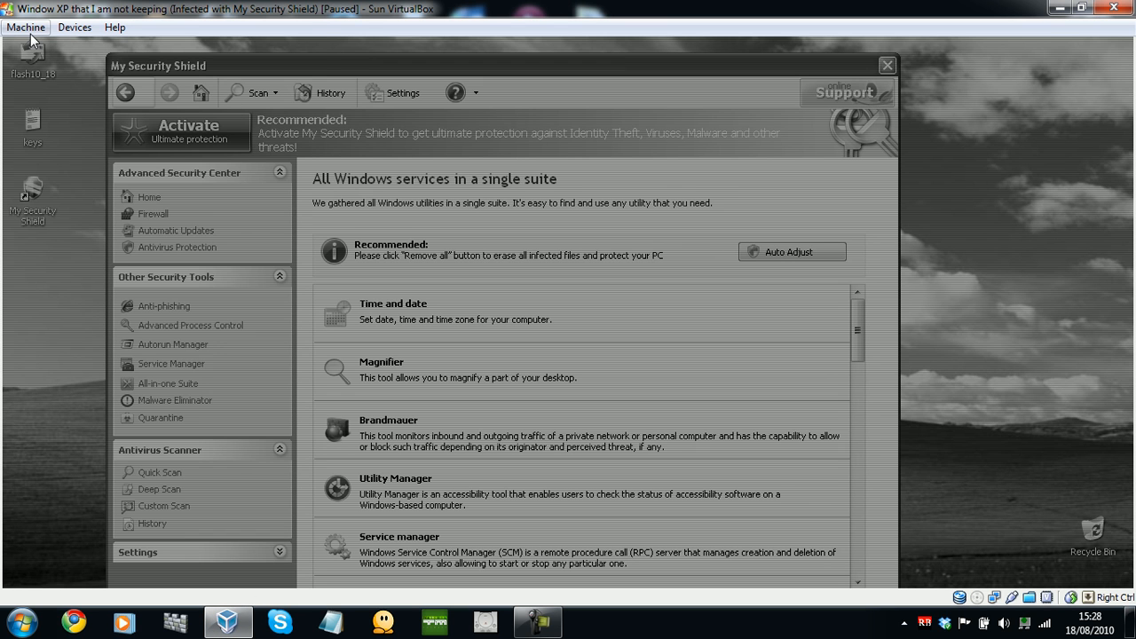
mouse_move(327, 48)
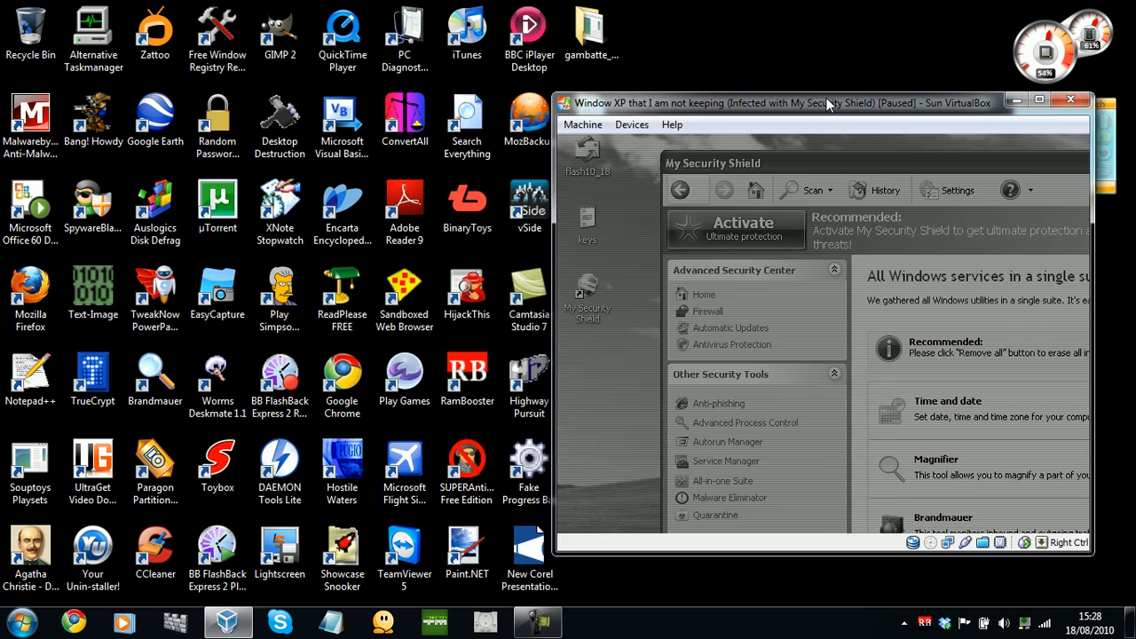
Reposition the VirtualBox window and maximize it so the XP machine fills the screen.
left_click_drag(830, 102, 726, 109)
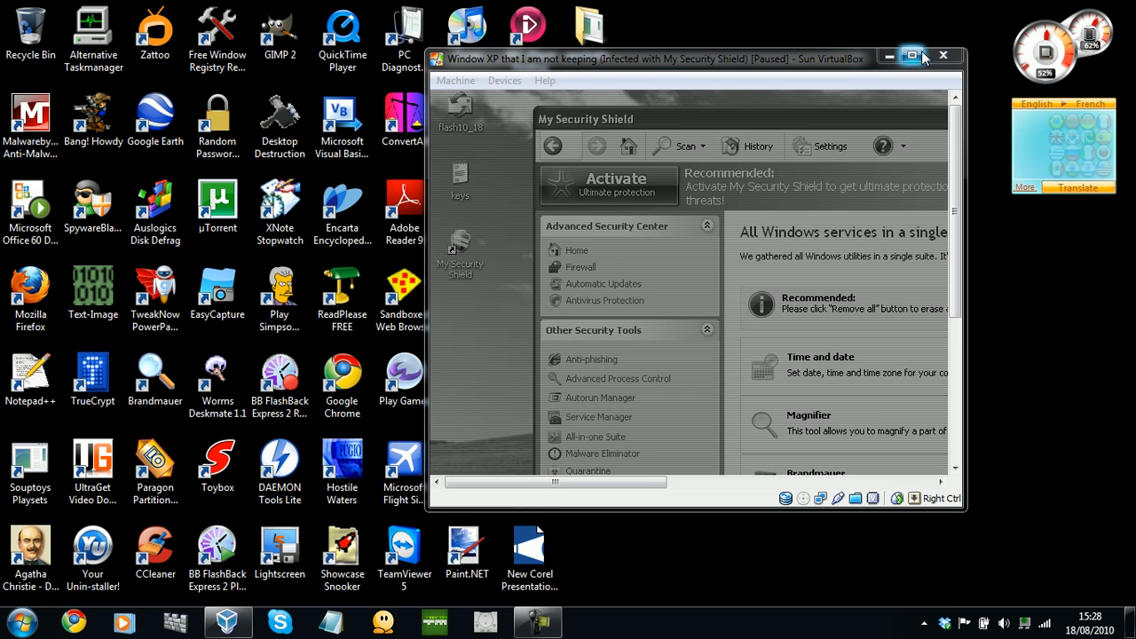
left_click(912, 56)
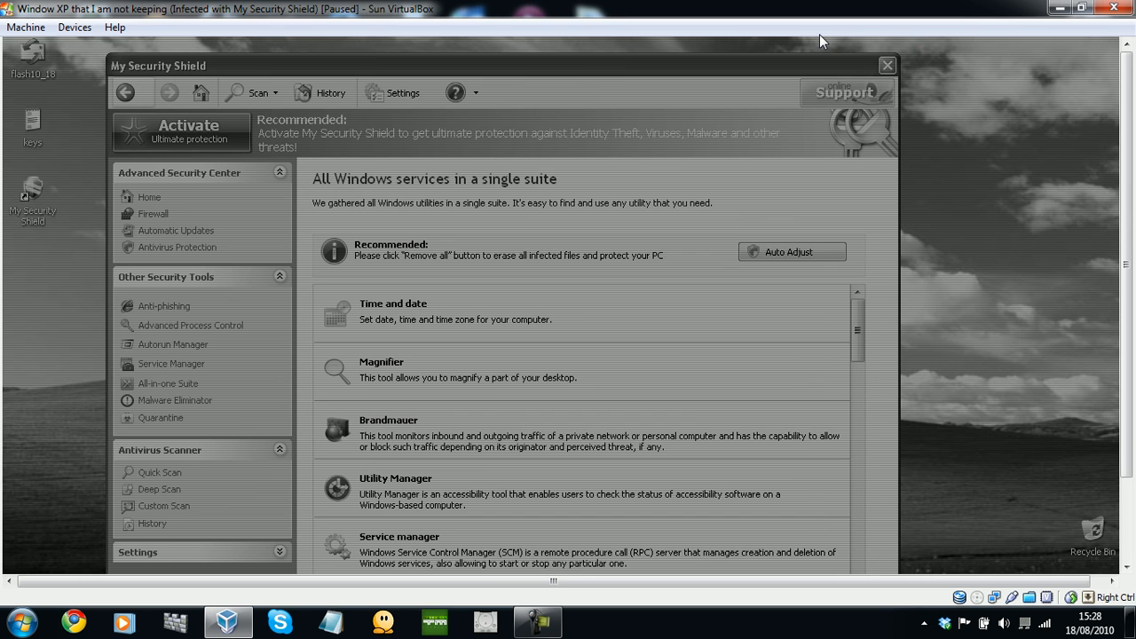
mouse_move(556, 82)
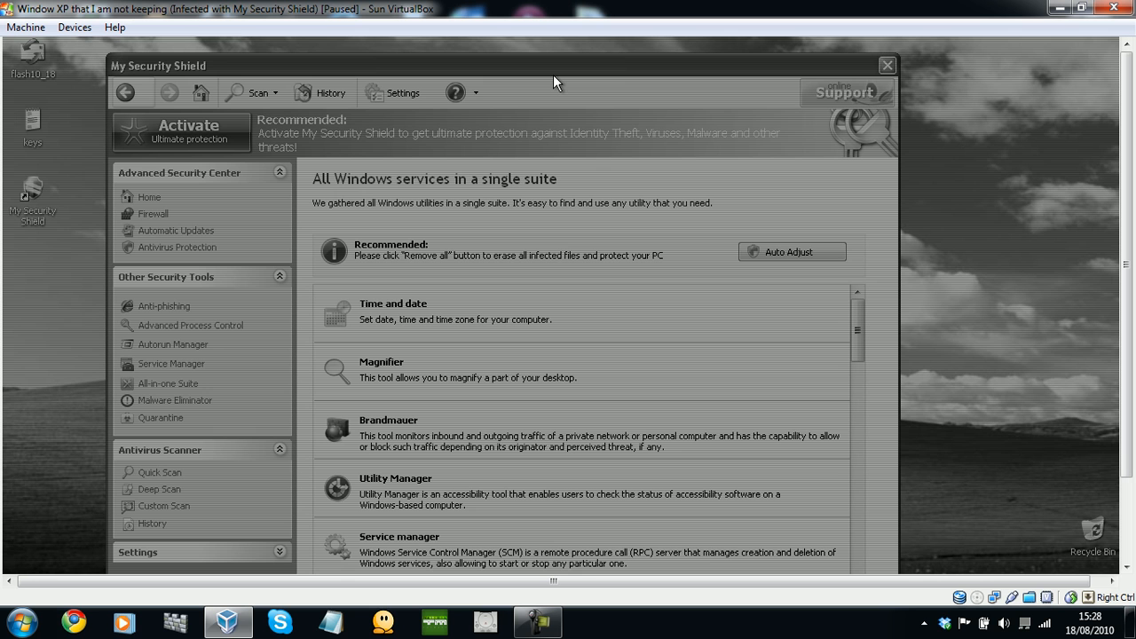
mouse_move(25, 27)
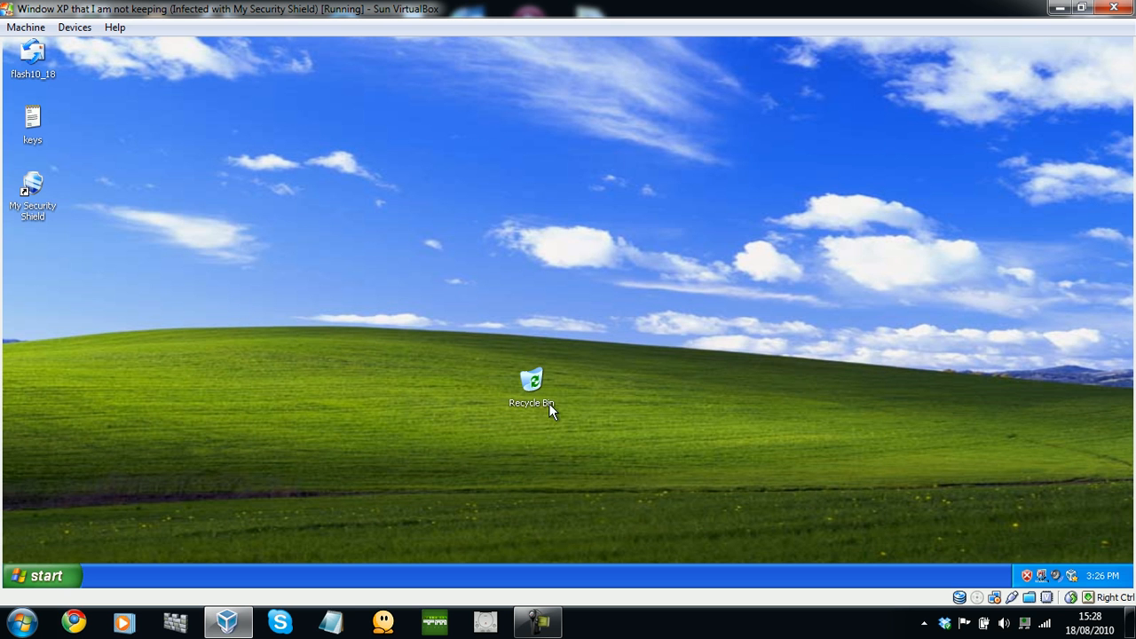
Close the fake Memory access problem box, then disable and confirm the Address space conflict warning.
left_click_drag(531, 388, 1092, 513)
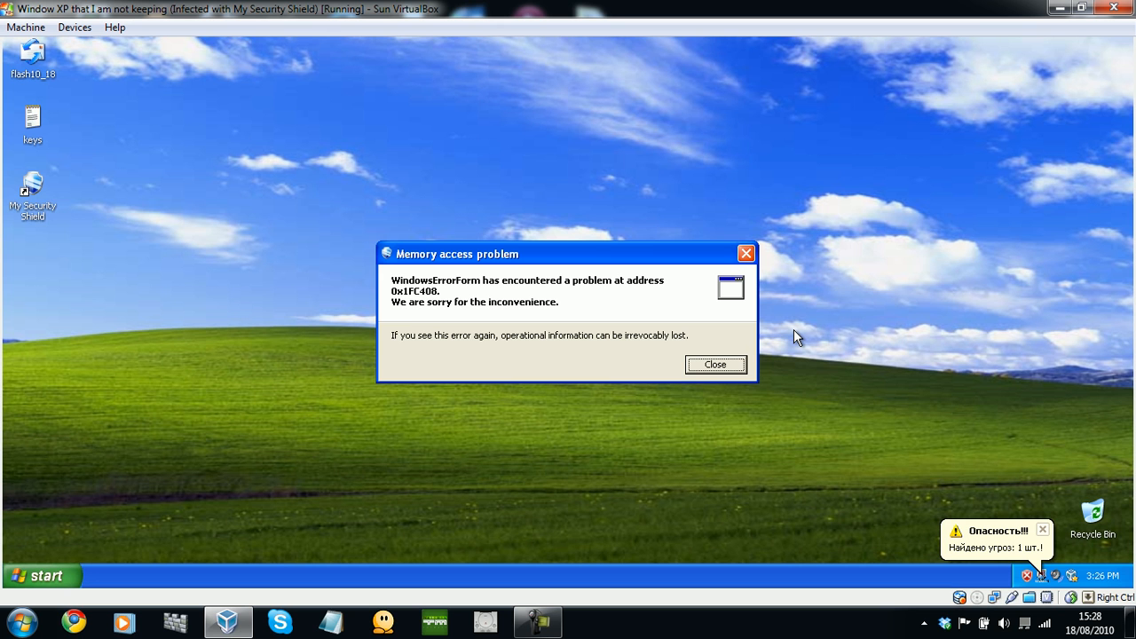
left_click(715, 364)
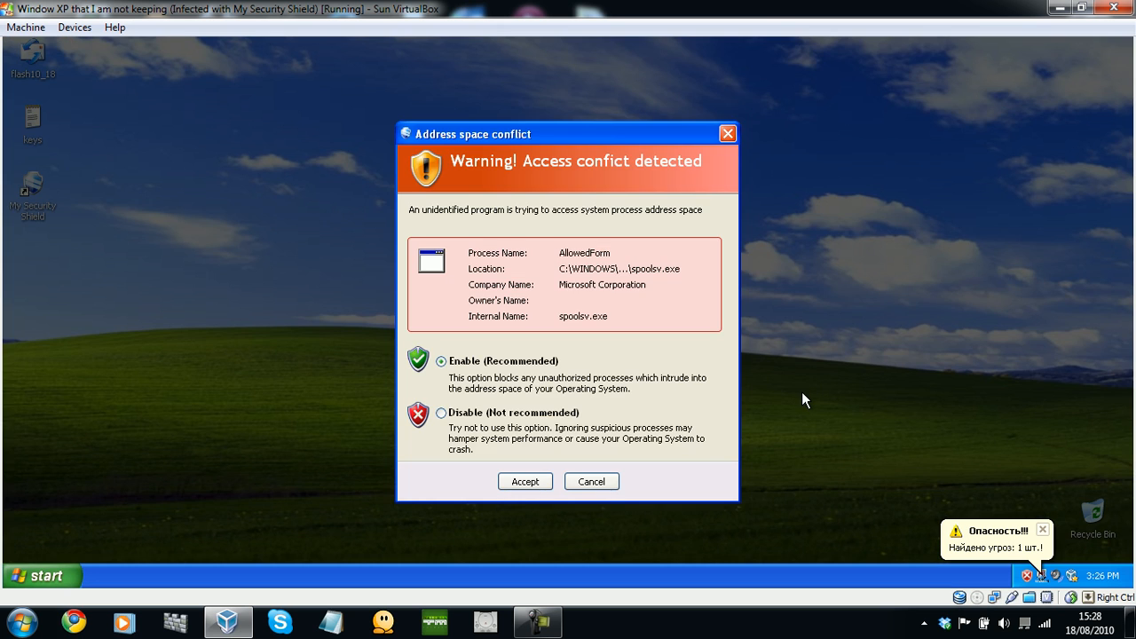
mouse_move(455, 444)
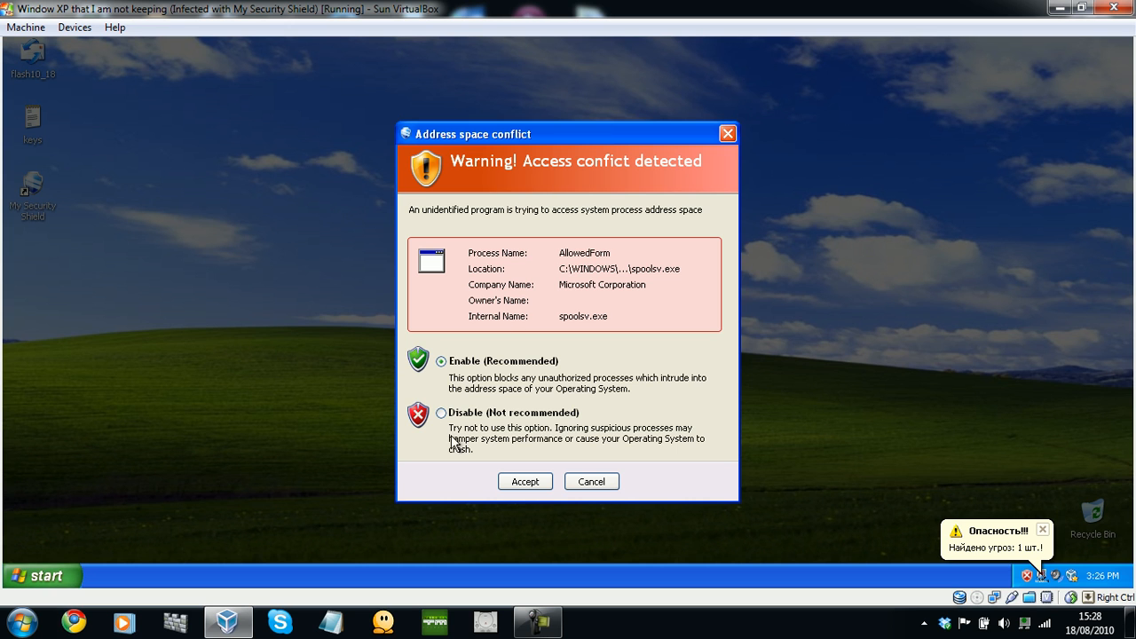
mouse_move(680, 496)
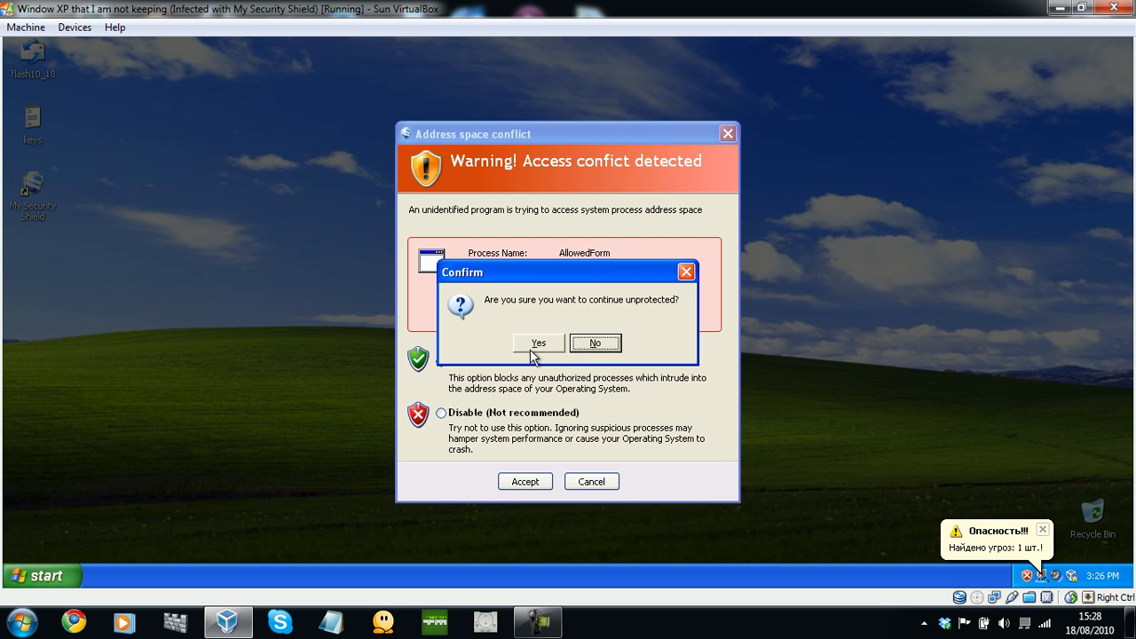
left_click(538, 343)
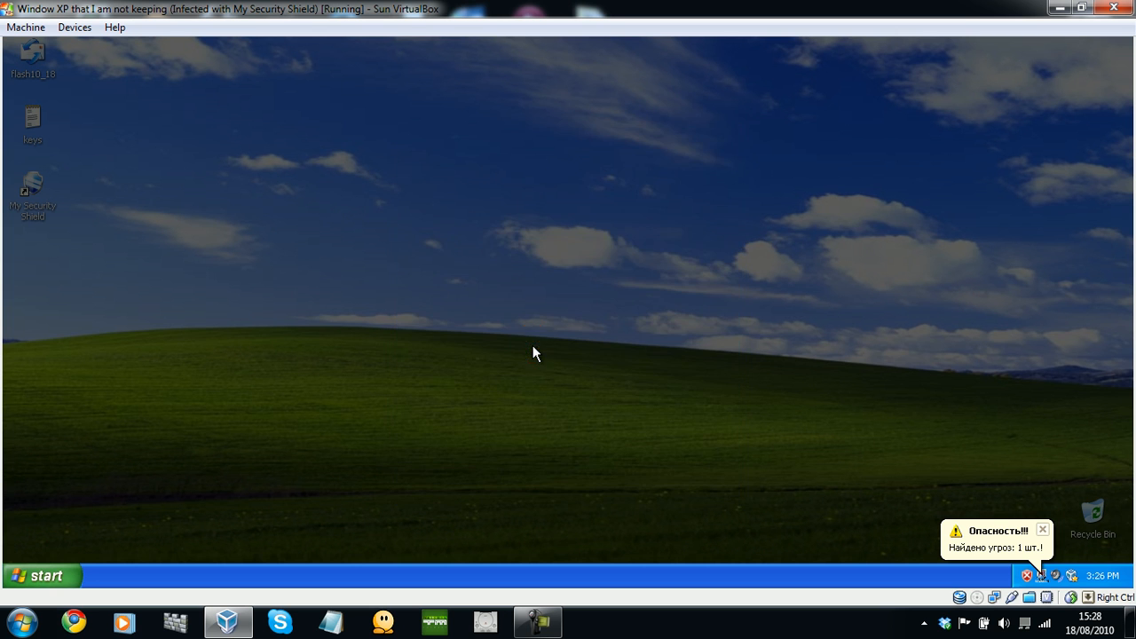
left_click(1043, 529)
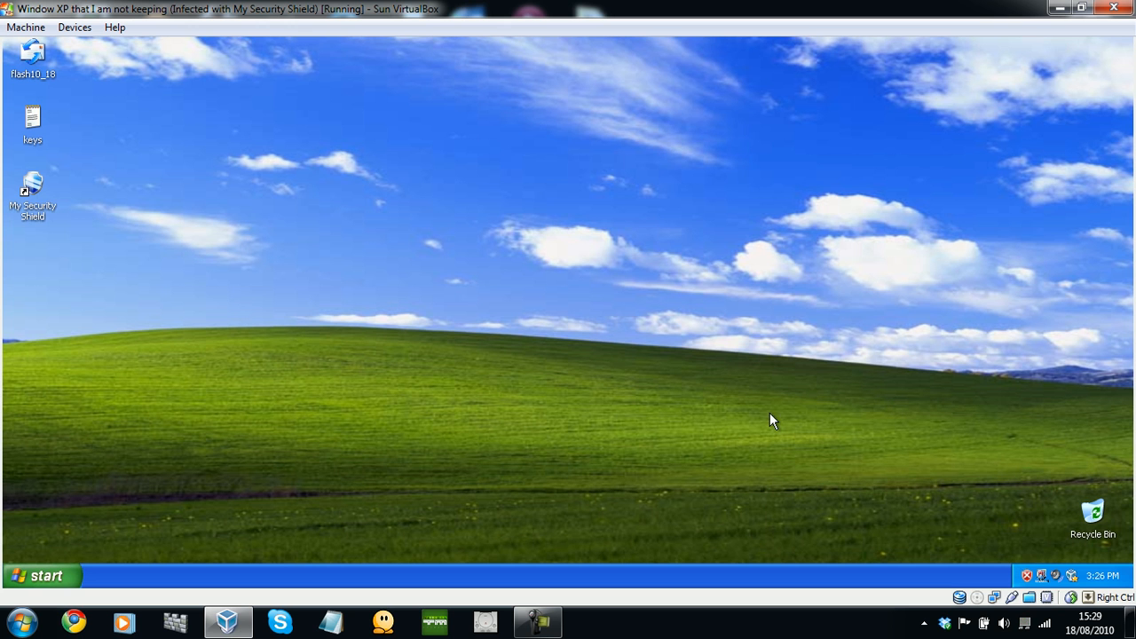
Launch Internet Explorer from Start, maximize it and enter the malwarebytes.org address.
left_click(40, 575)
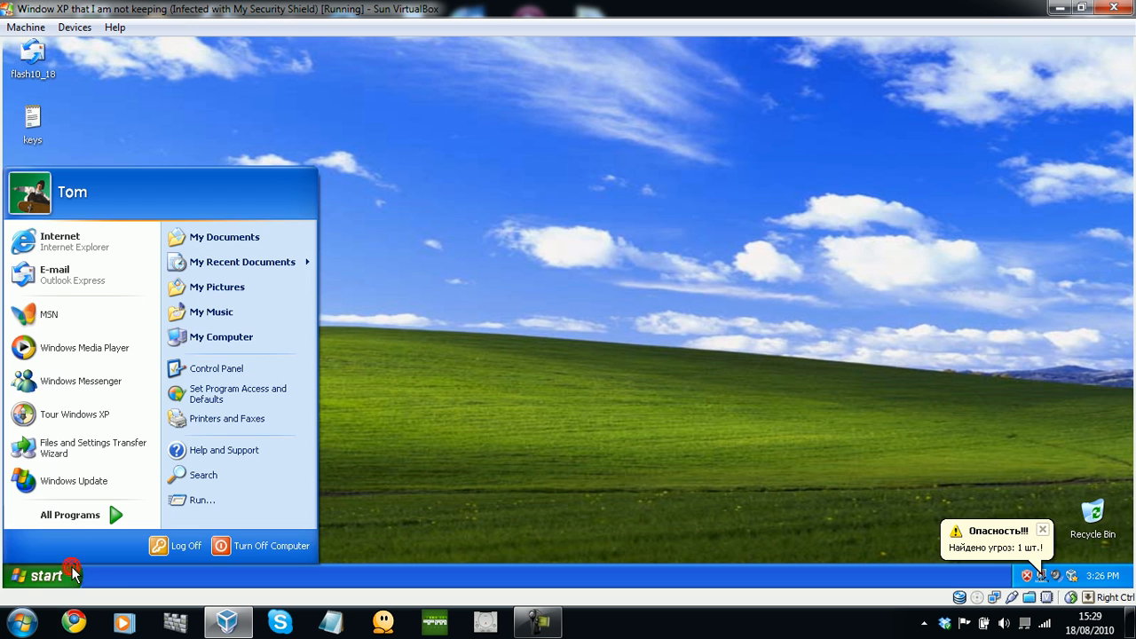
mouse_move(306, 240)
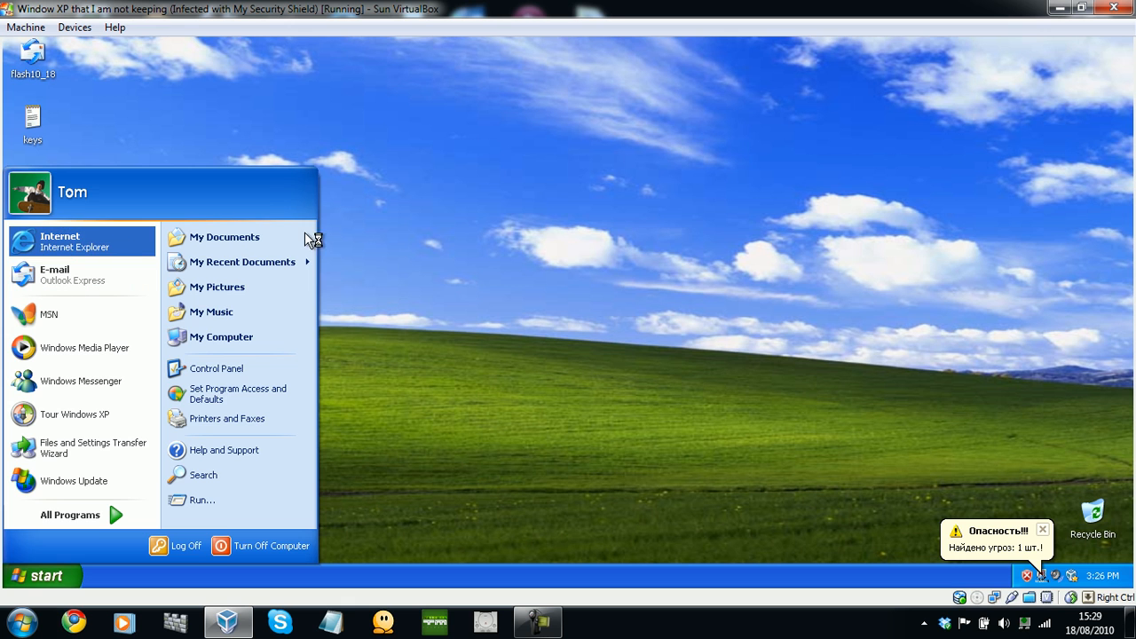
left_click(353, 278)
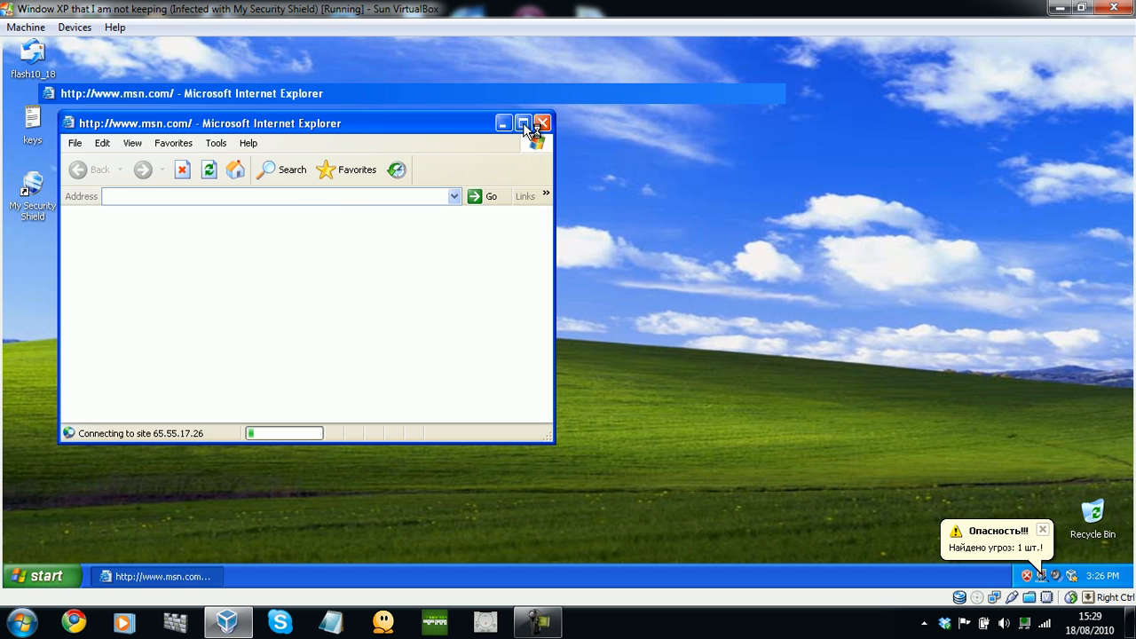
left_click(524, 122)
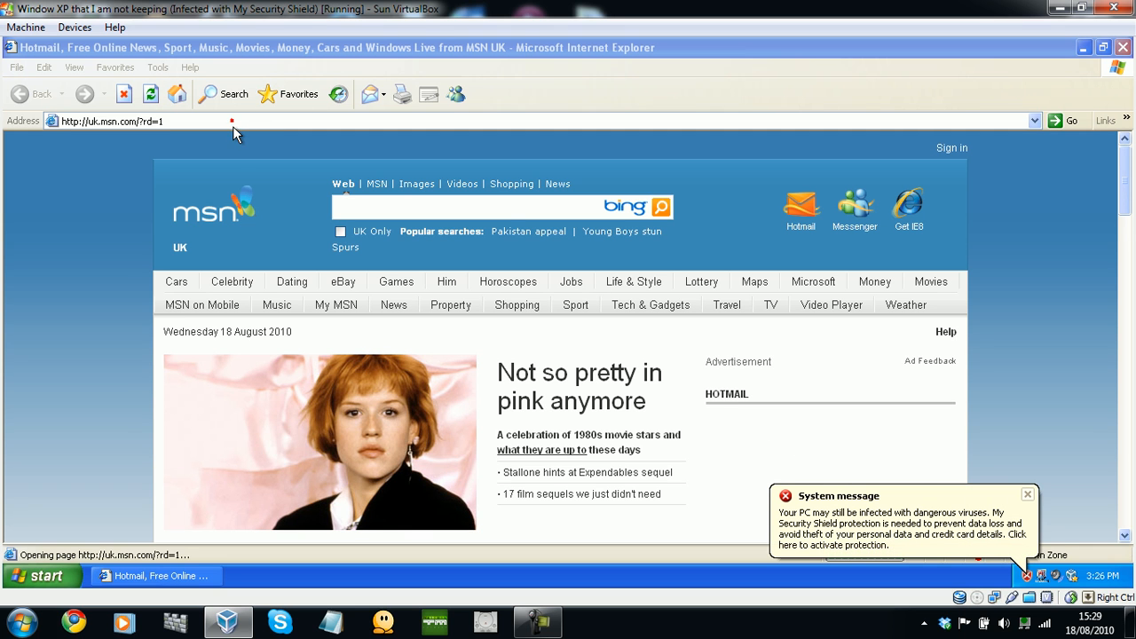
type("mail")
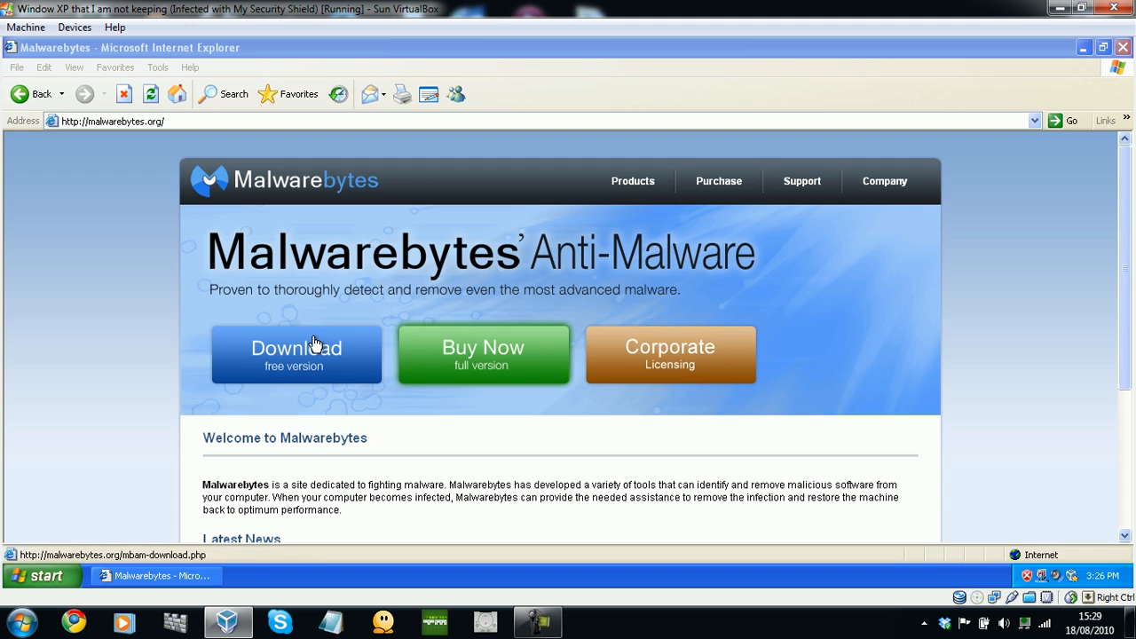
Choose Download free version, then close the fake Threat found window and the Security Alert.
left_click(295, 354)
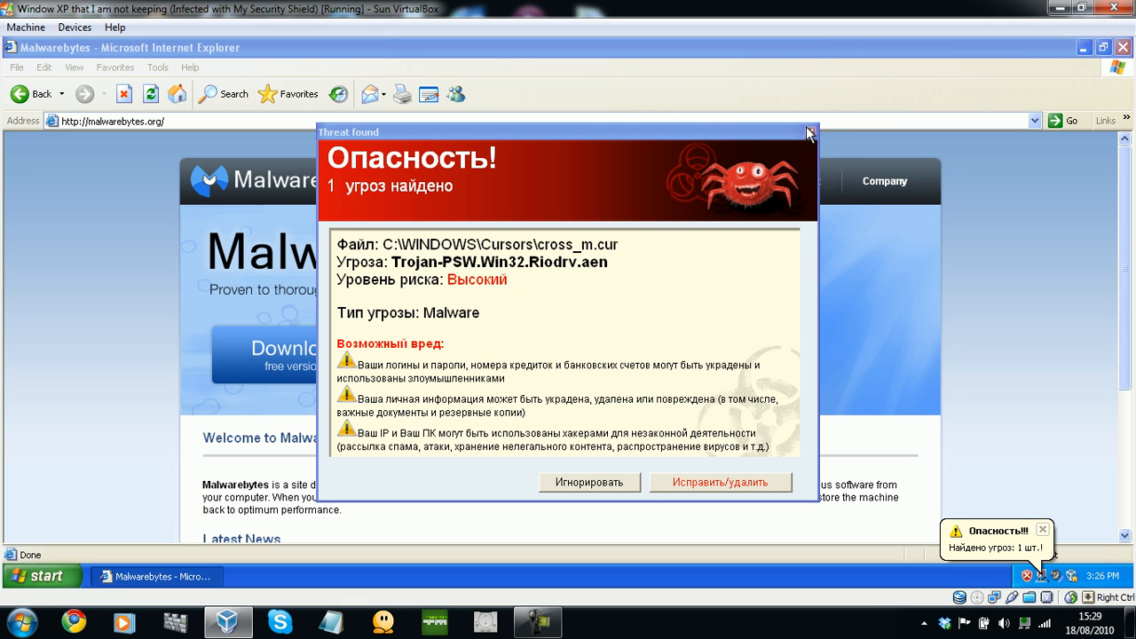
left_click(808, 132)
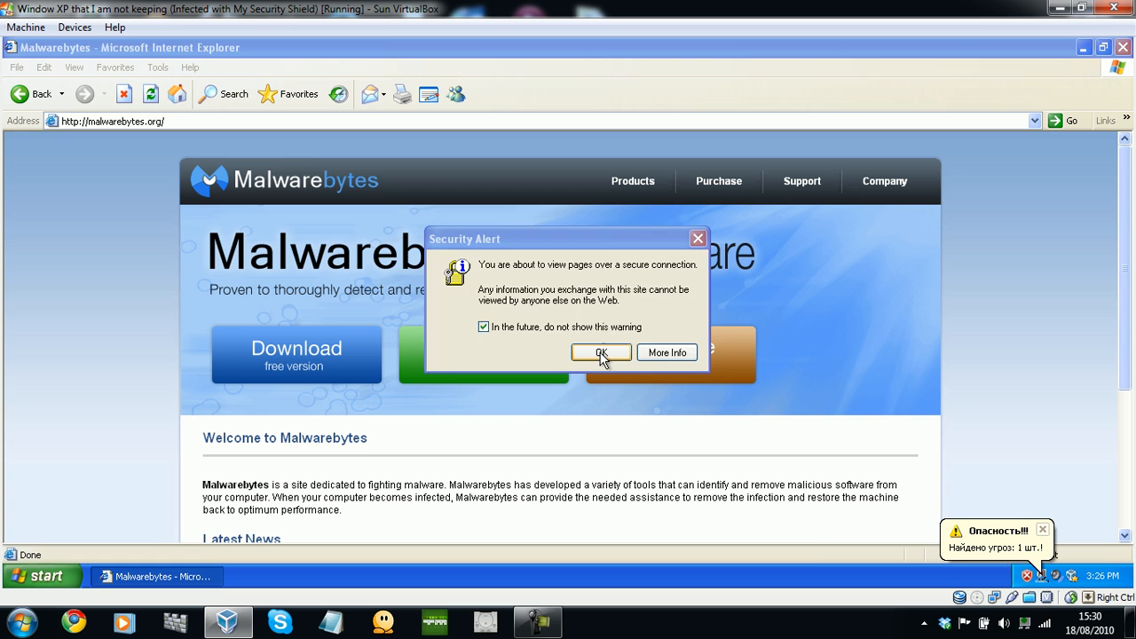
left_click(601, 353)
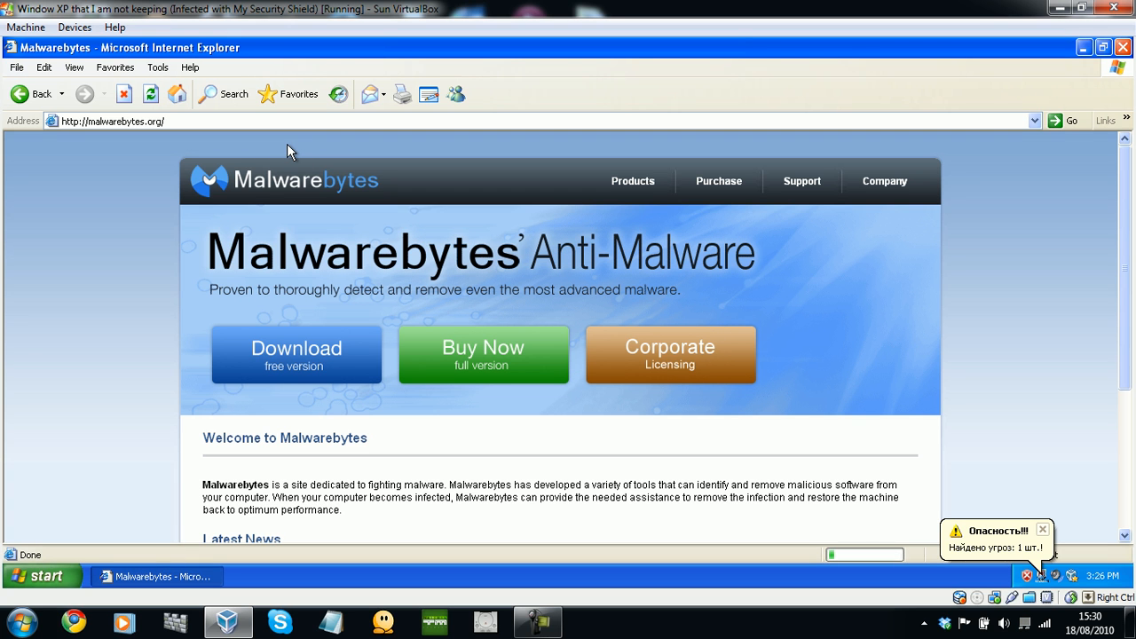
mouse_move(293, 151)
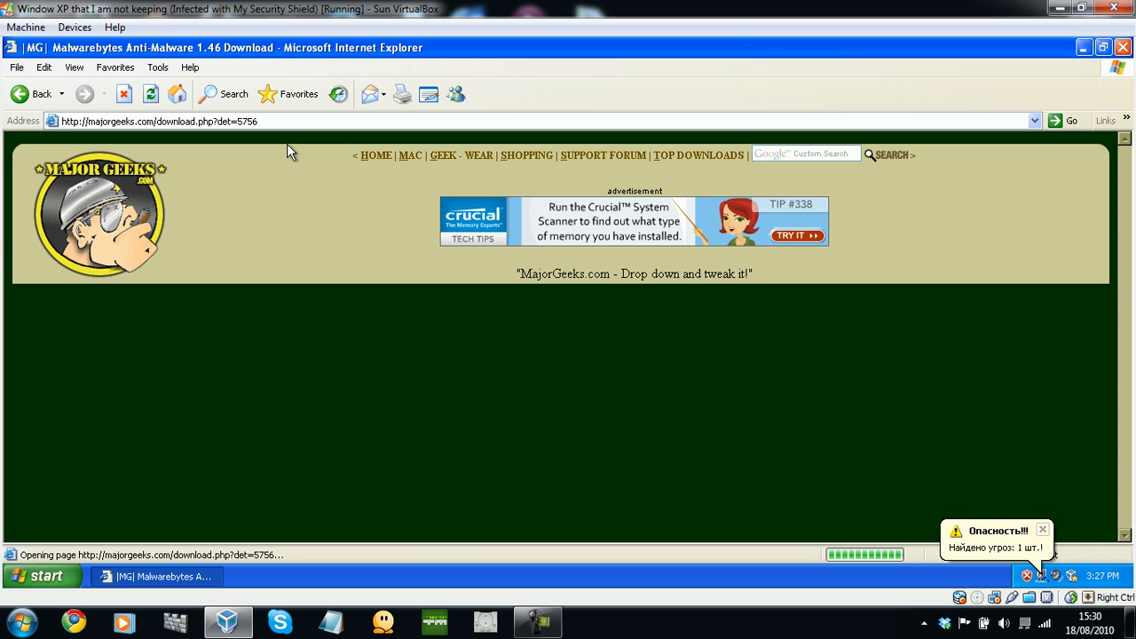
mouse_move(759, 336)
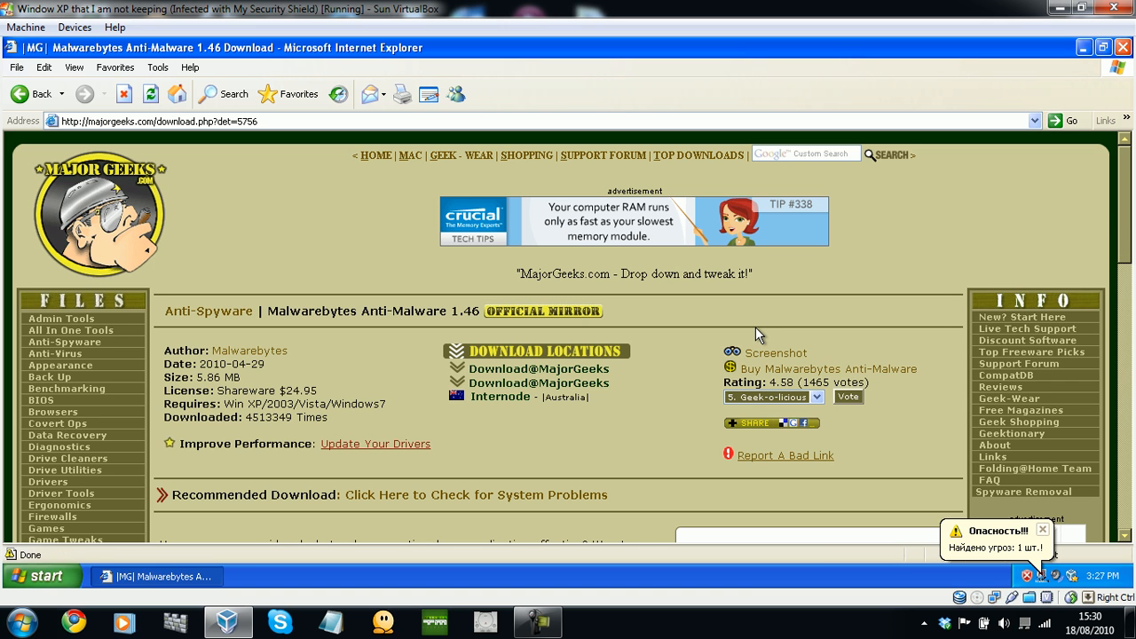
Pick the Download@MajorGeeks link under Download Locations on the Malwarebytes page.
scroll("down", 3)
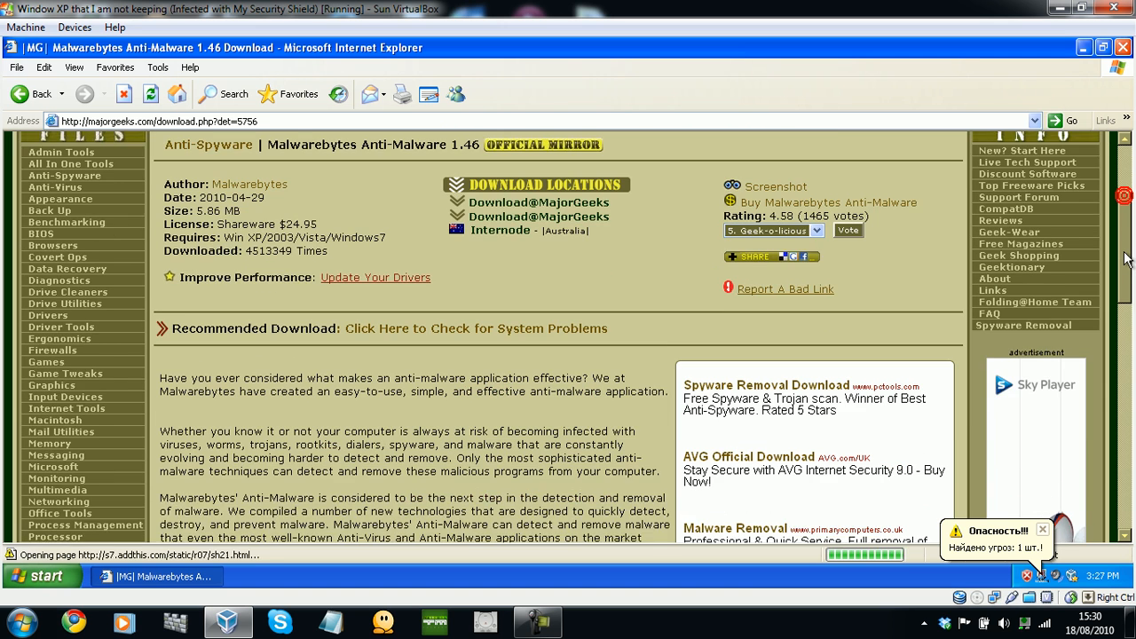
scroll("up", 3)
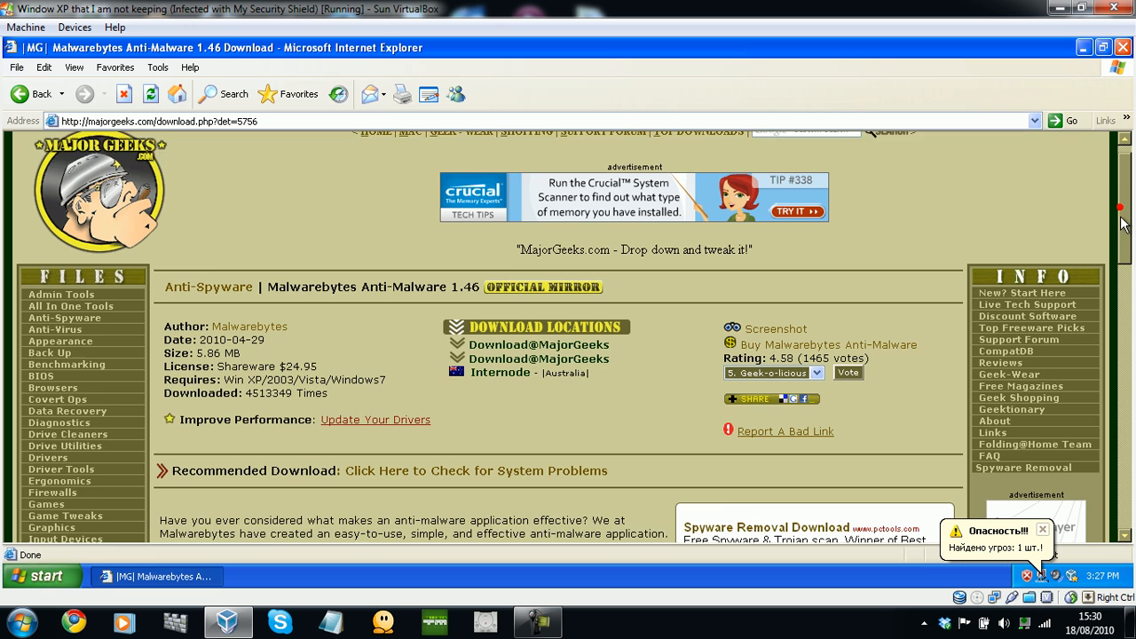
scroll("down", 3)
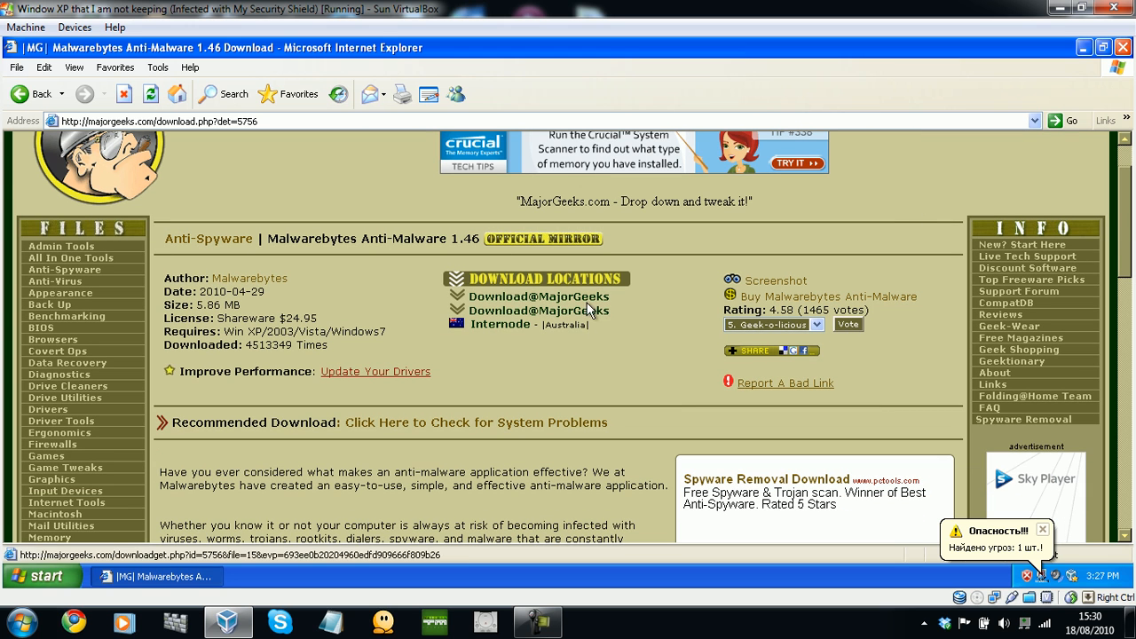
mouse_move(602, 448)
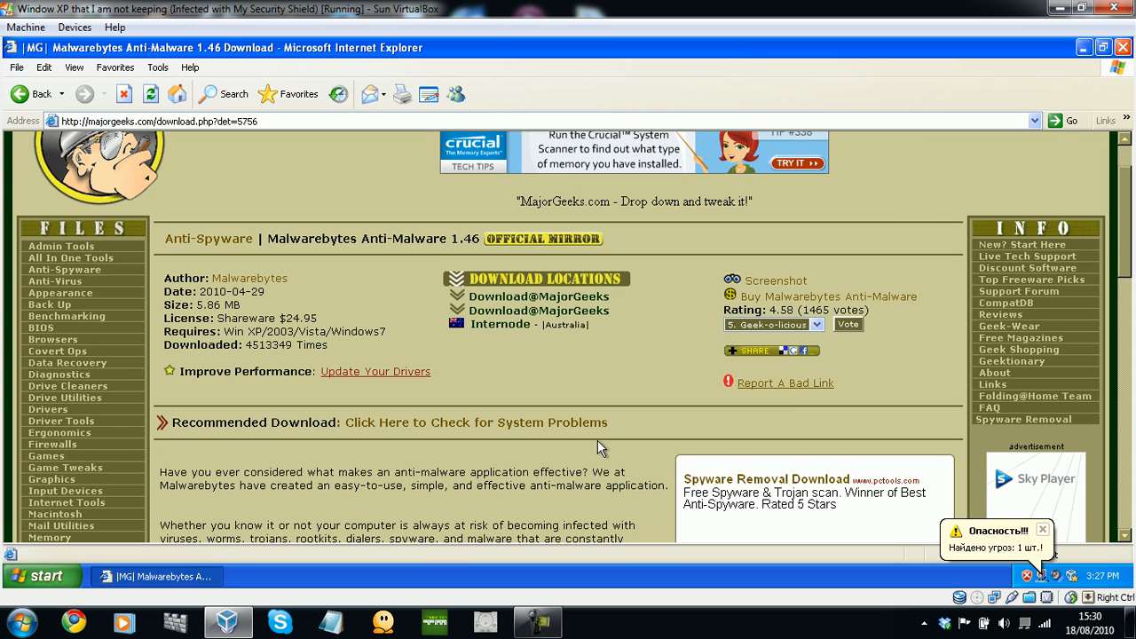
left_click(1043, 529)
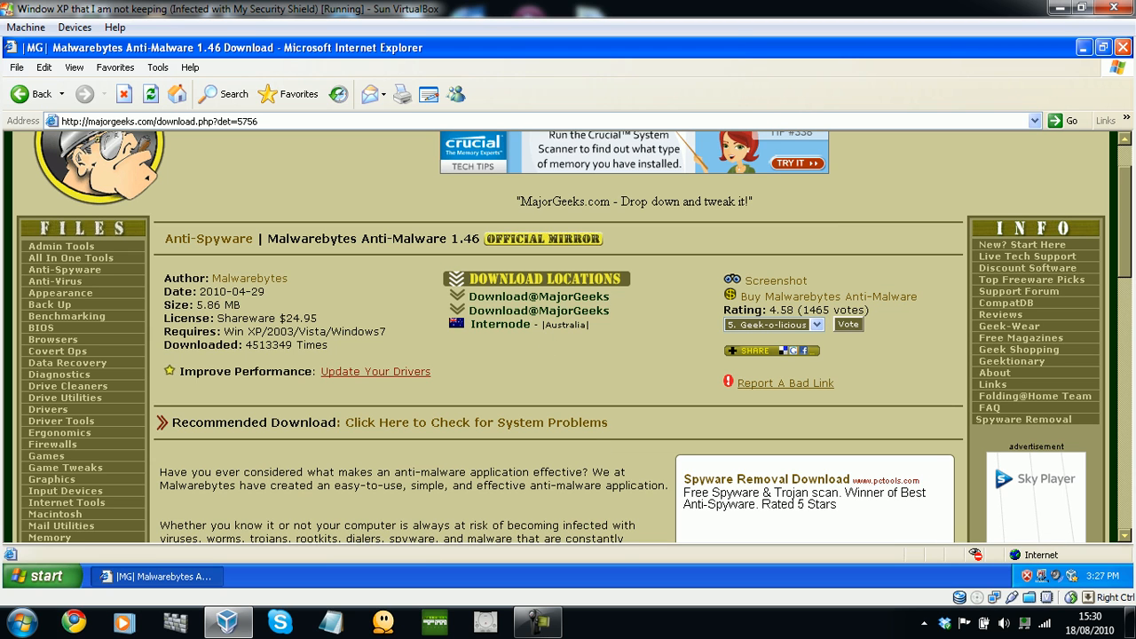
mouse_move(876, 253)
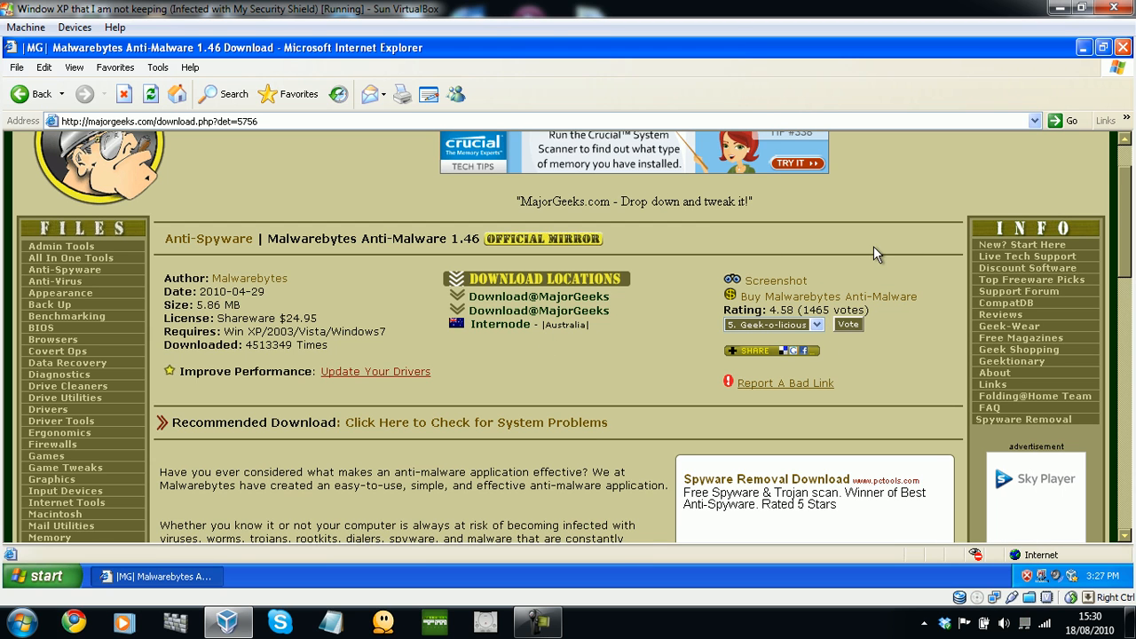
mouse_move(1111, 7)
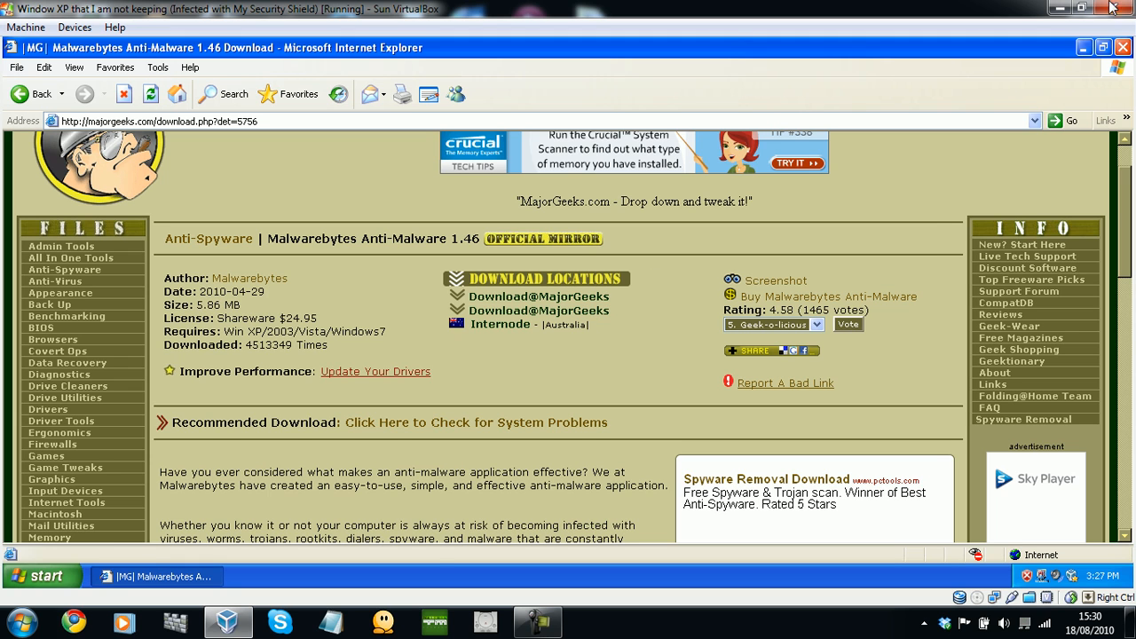
left_click(755, 351)
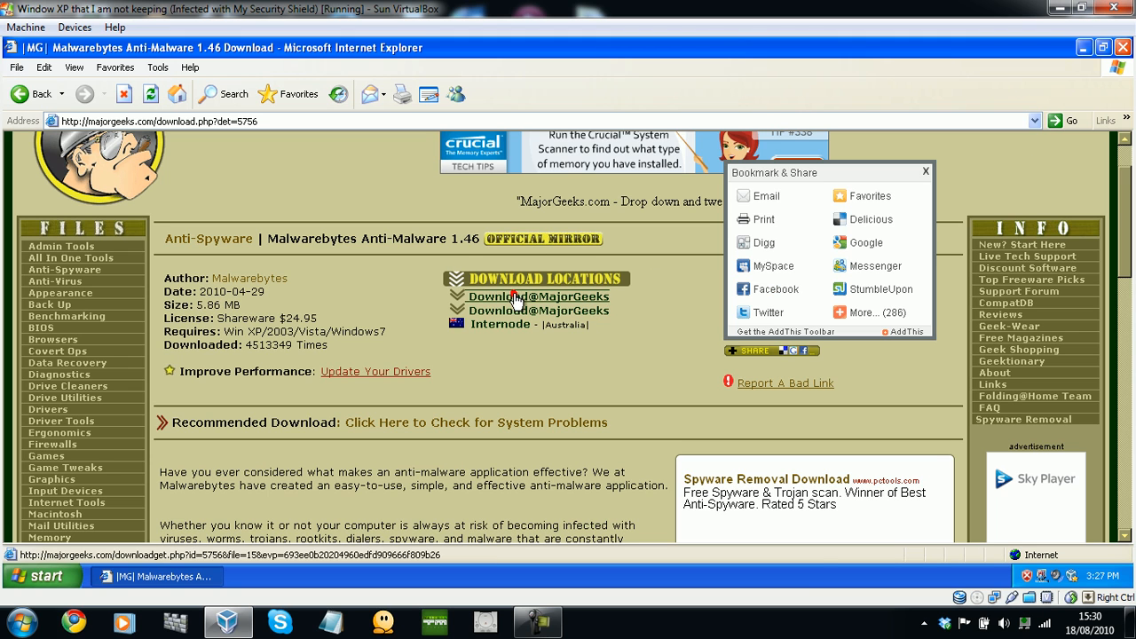
left_click(539, 295)
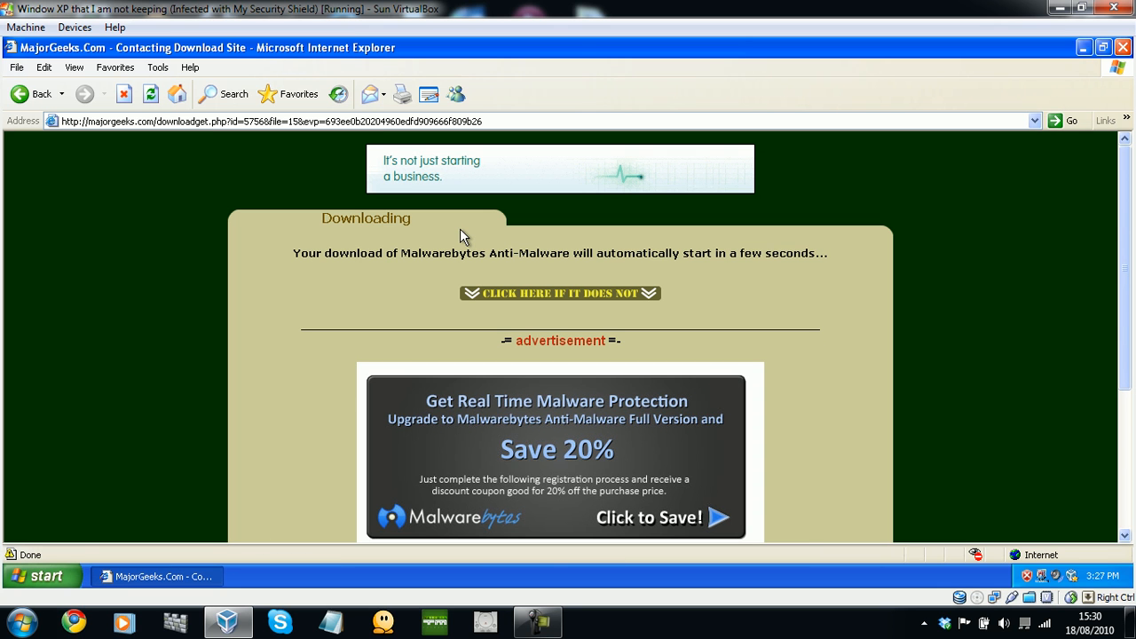
Retry the stalled Malwarebytes download and dismiss the Information Bar notice.
left_click(560, 293)
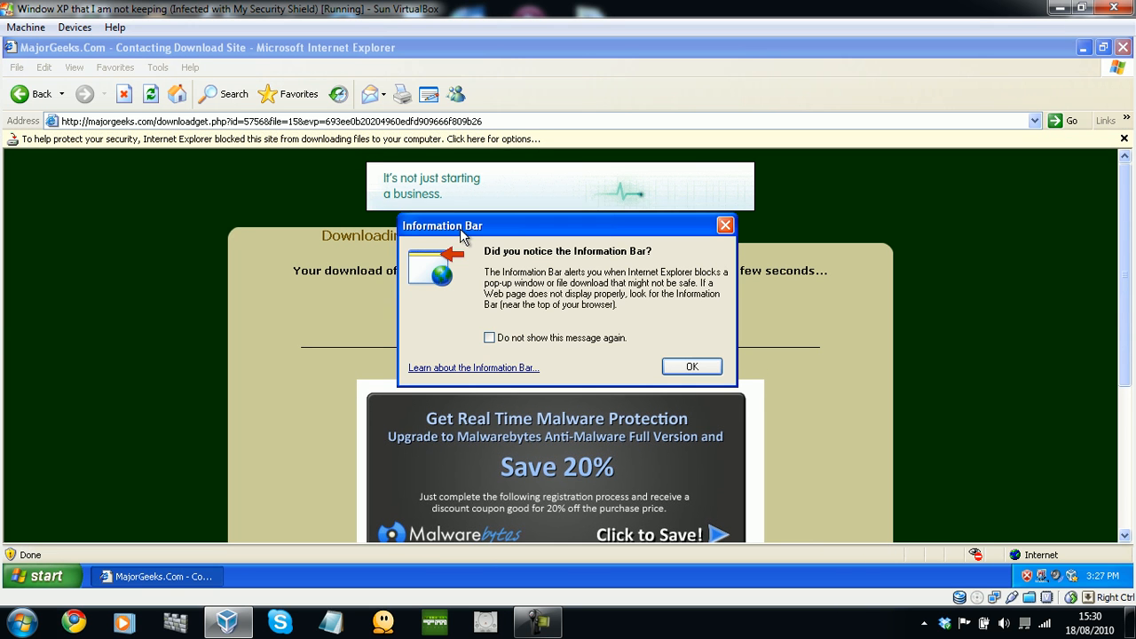
left_click(692, 367)
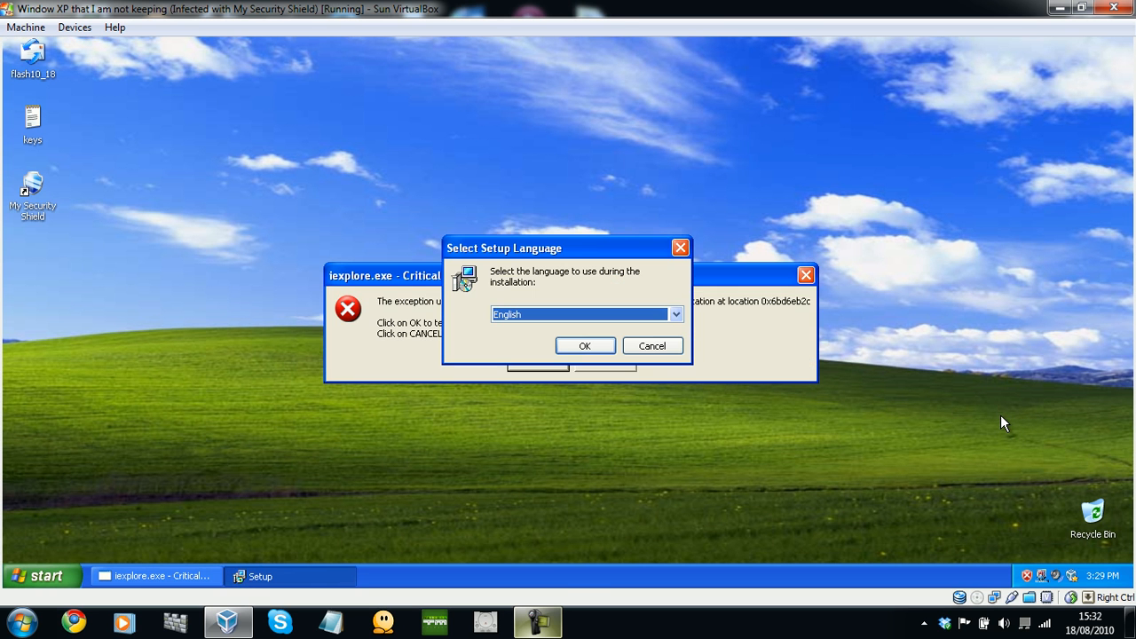
Keep English, dismiss the iexplore crash error, then quit Malwarebytes Setup.
left_click(585, 345)
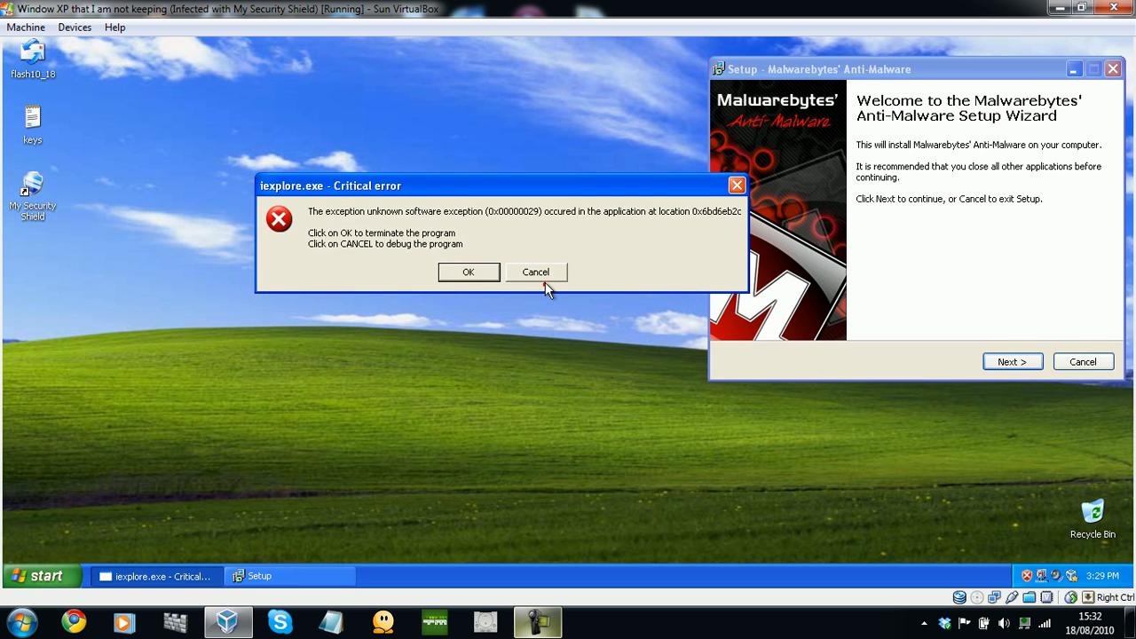
left_click(468, 271)
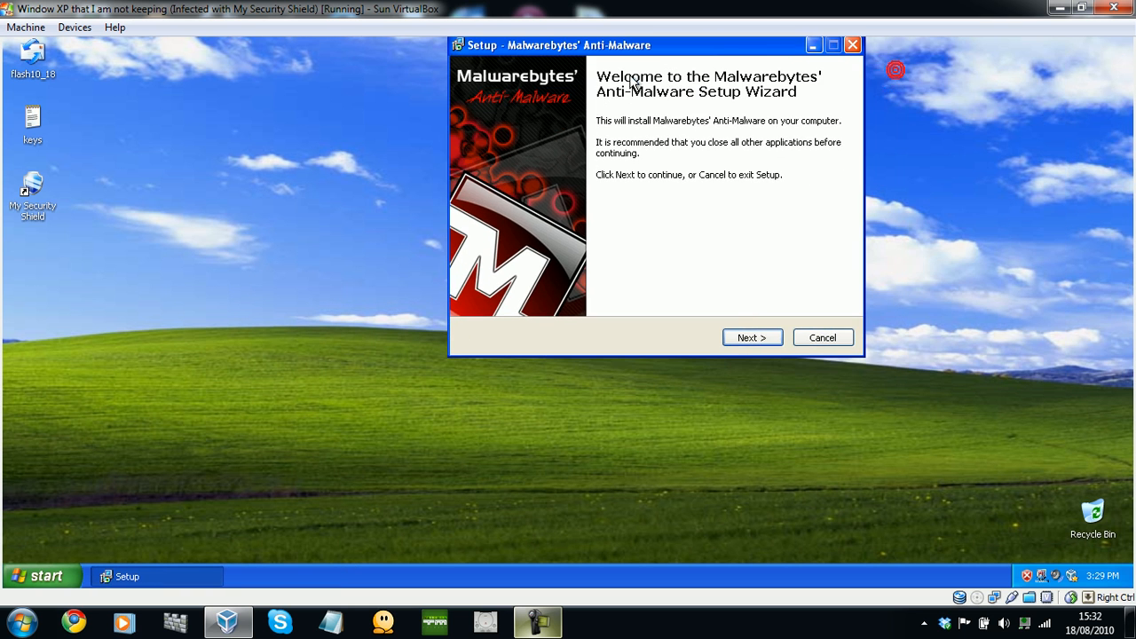
left_click(821, 337)
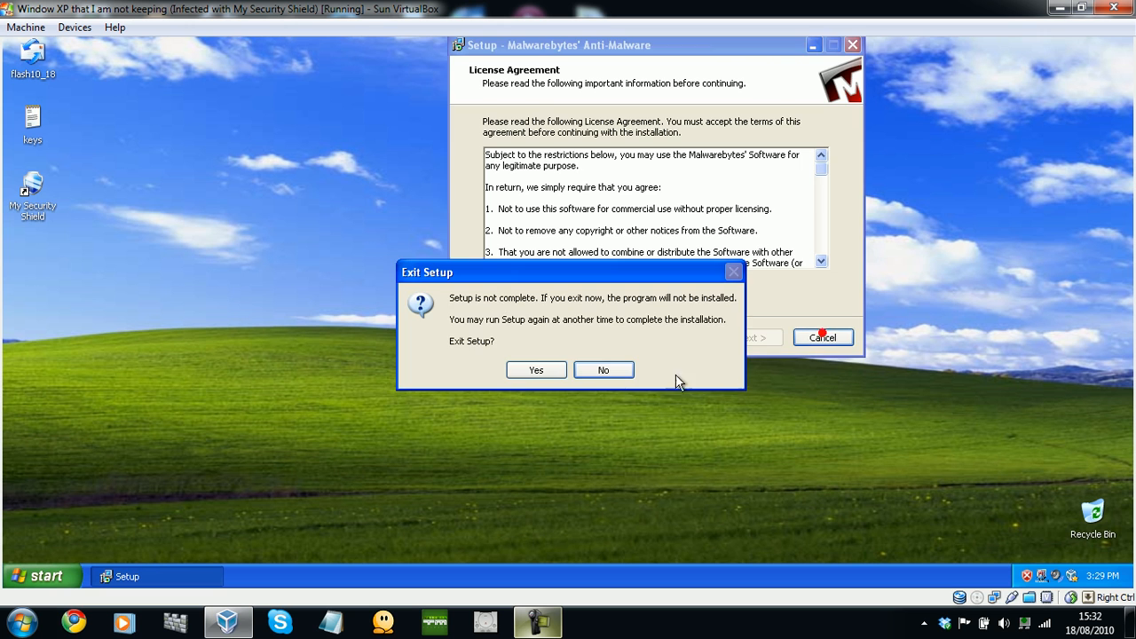
left_click(535, 370)
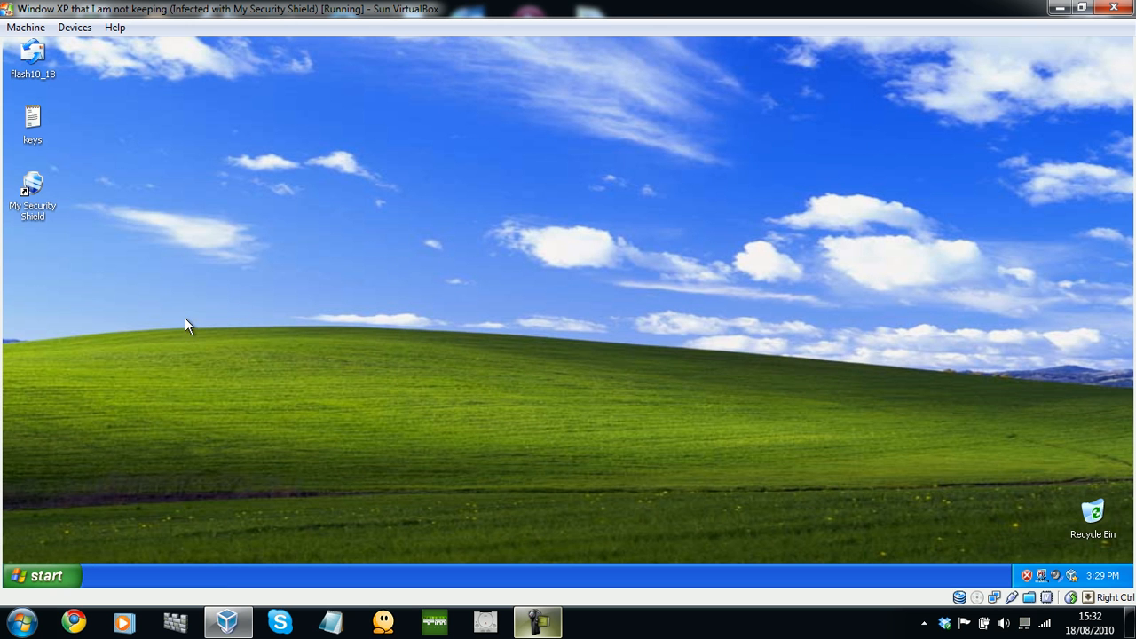
Reset the VM from the Machine menu and choose Safe Mode in Advanced Options.
left_click(26, 27)
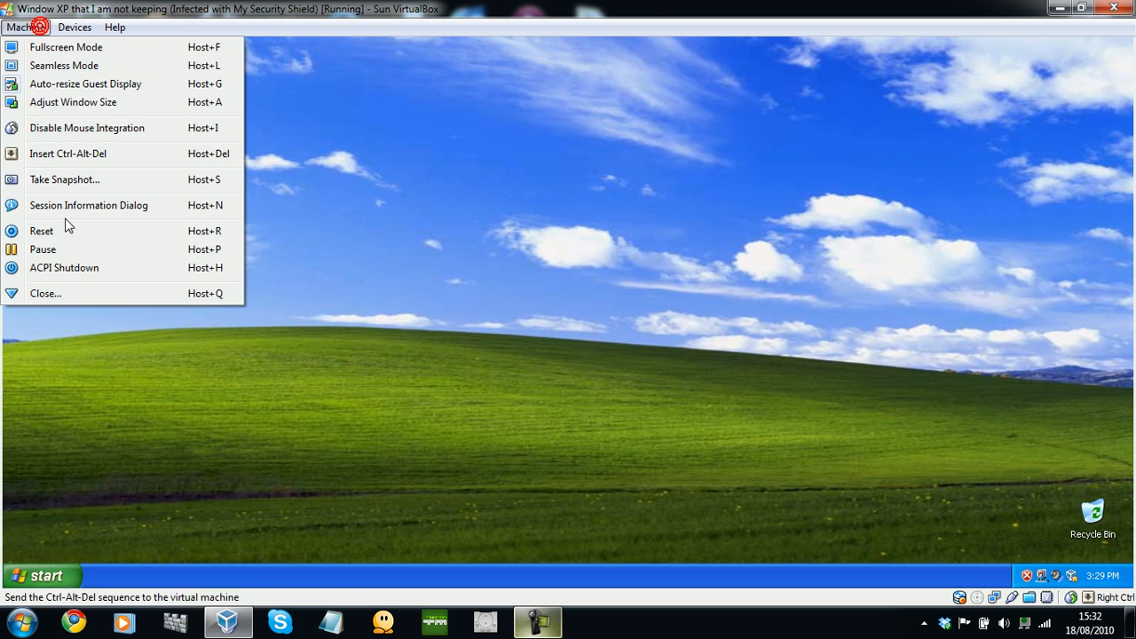
left_click(41, 231)
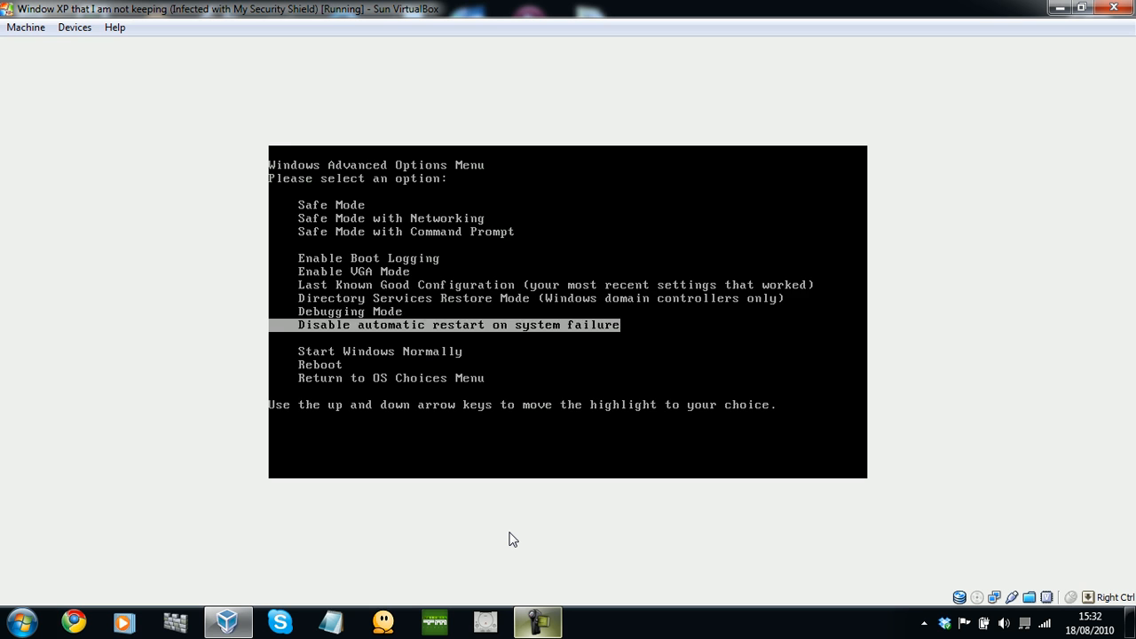
key("up")
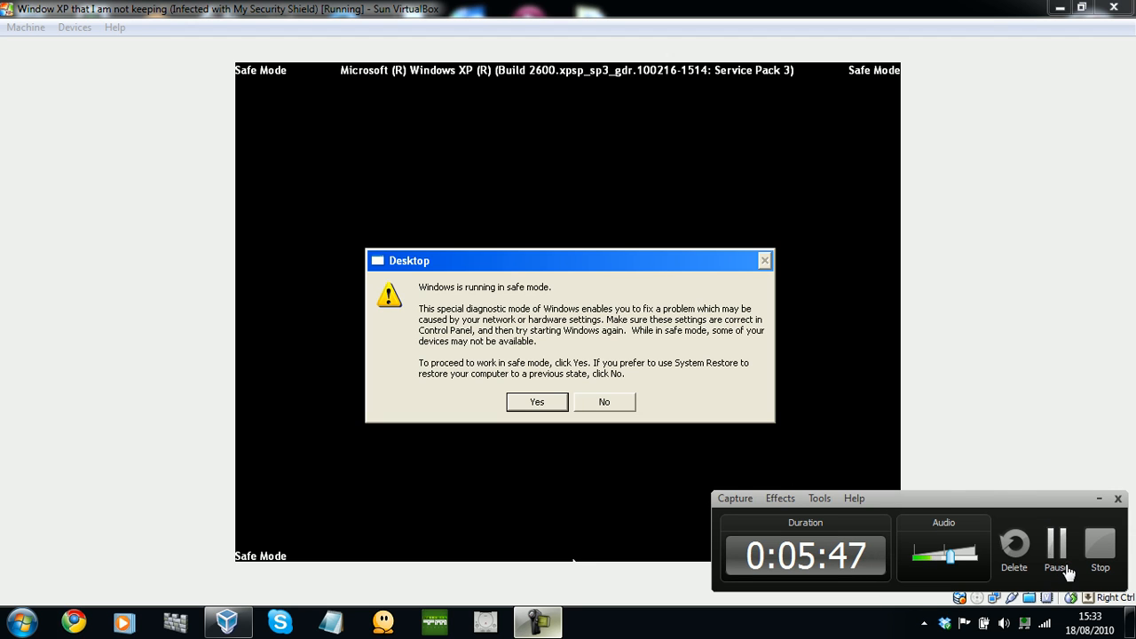
mouse_move(957, 503)
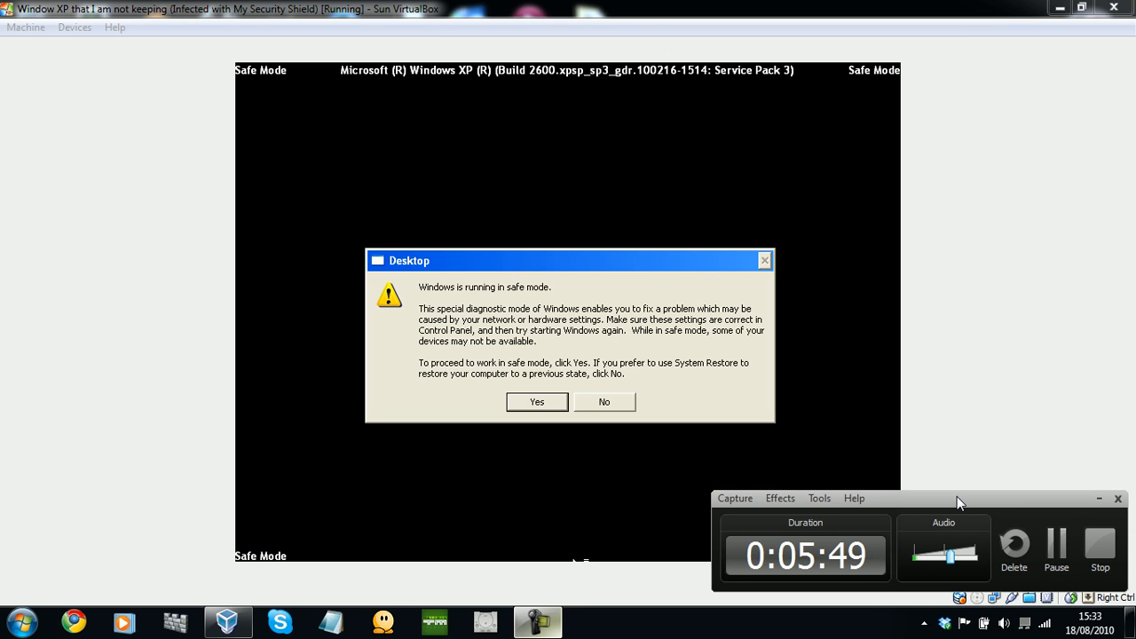
mouse_move(990, 509)
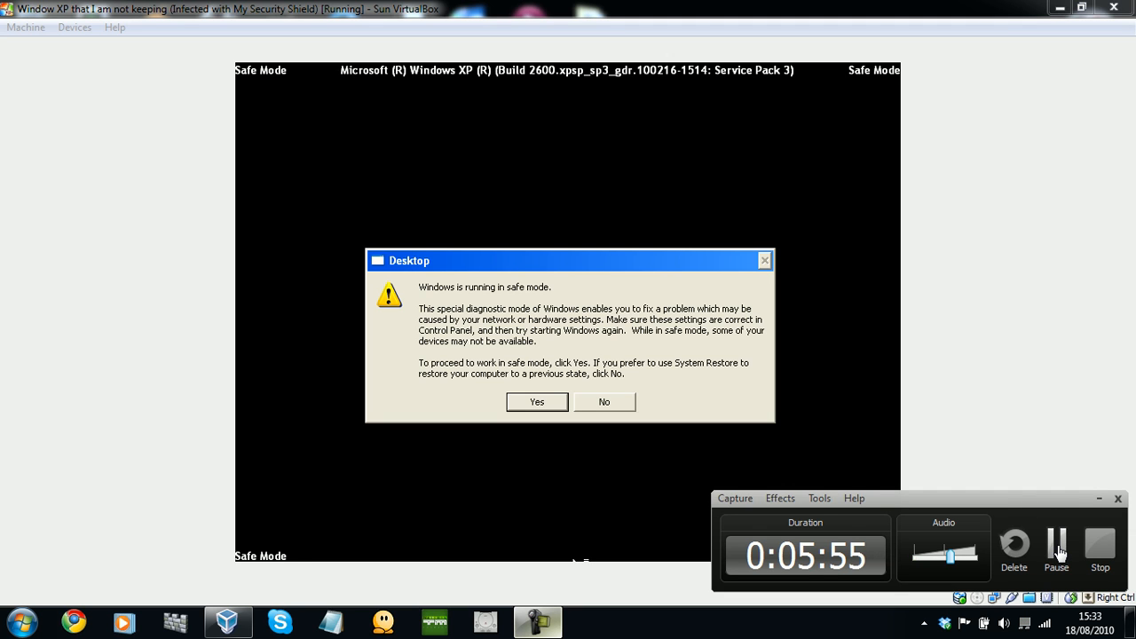
Answer Yes to the safe mode message to reach the desktop.
left_click(536, 401)
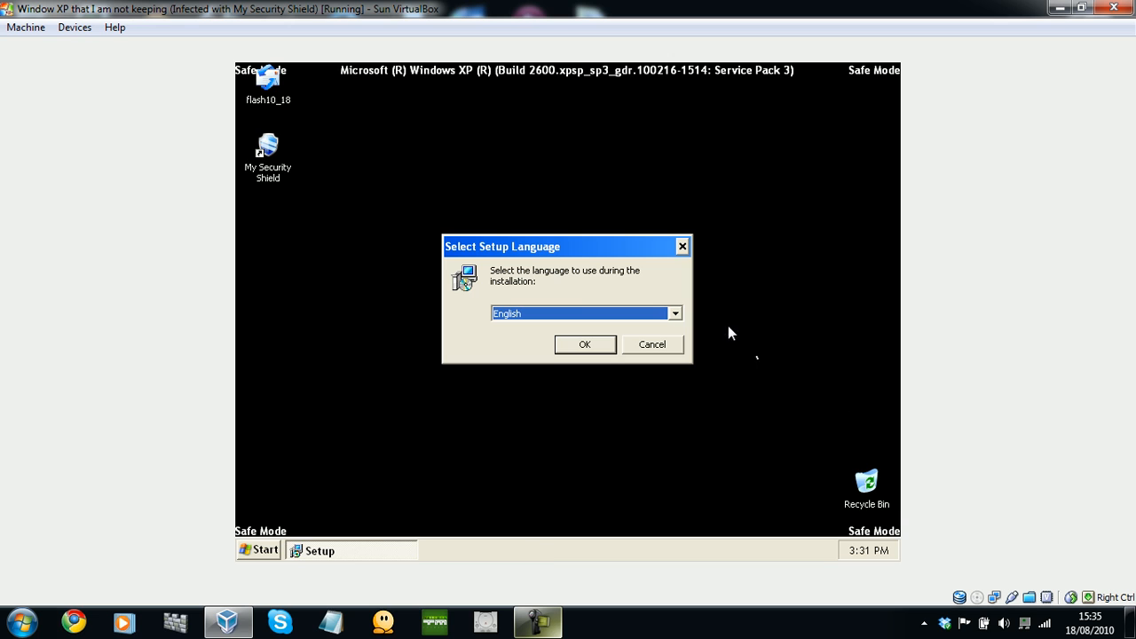
mouse_move(533, 257)
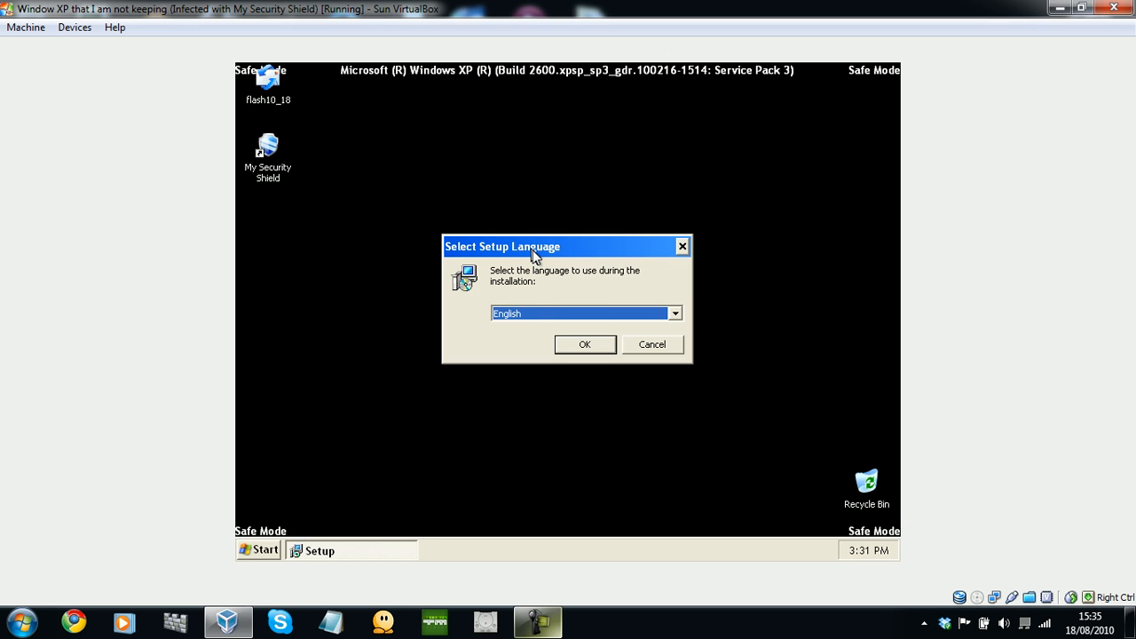
Keep English, accept the license, keep the default Program Files folder and install.
left_click(584, 345)
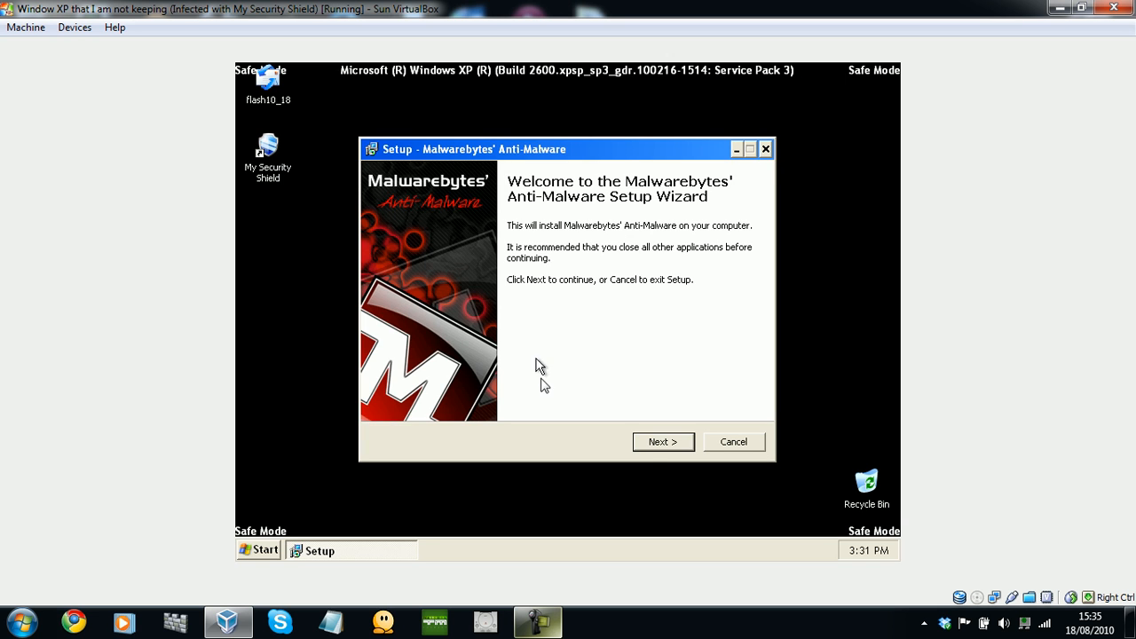
left_click(662, 442)
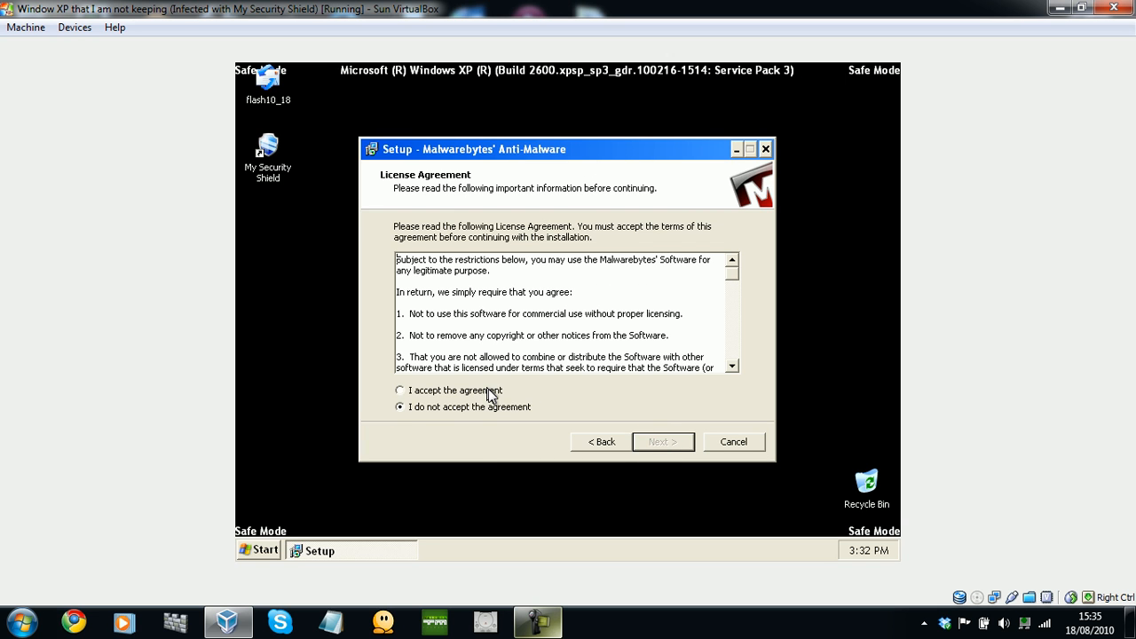
left_click(662, 442)
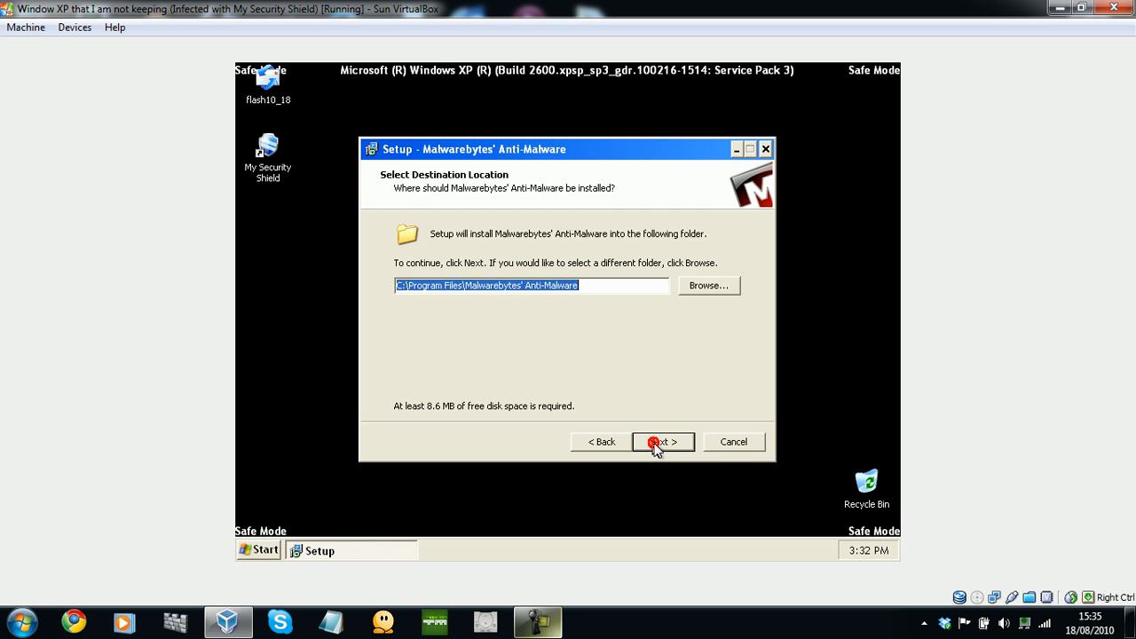
left_click(662, 442)
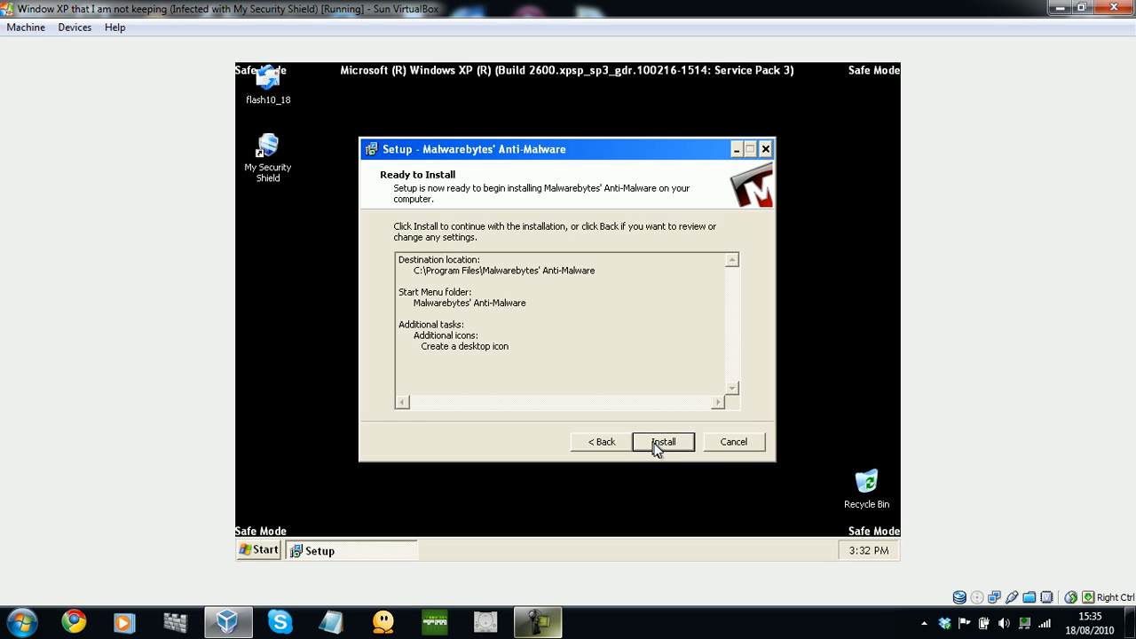
left_click(662, 441)
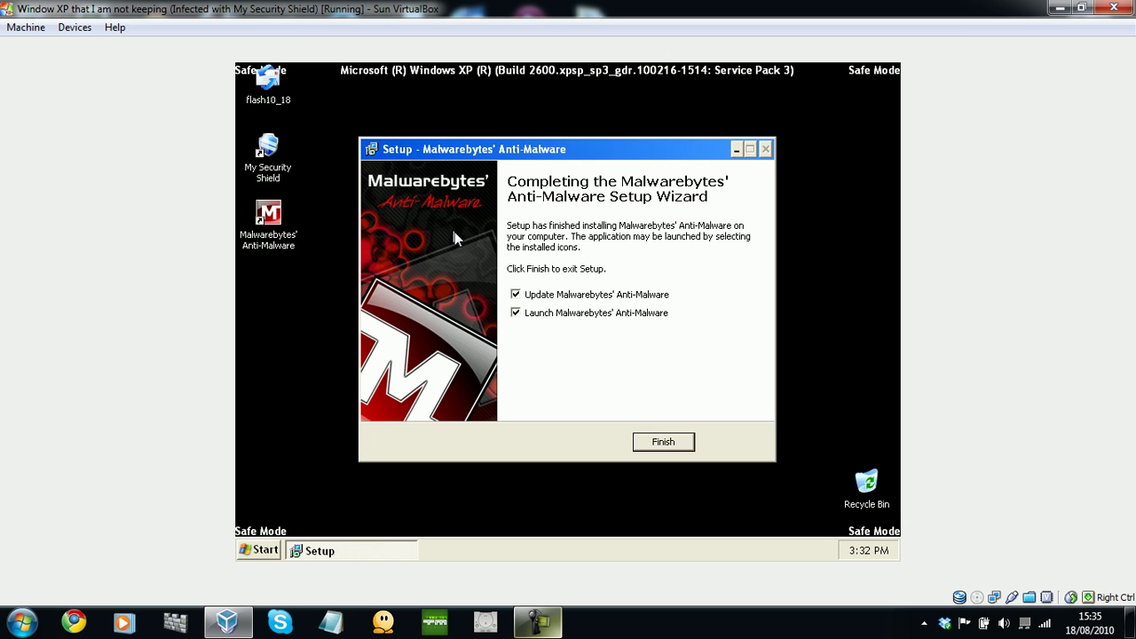
mouse_move(477, 159)
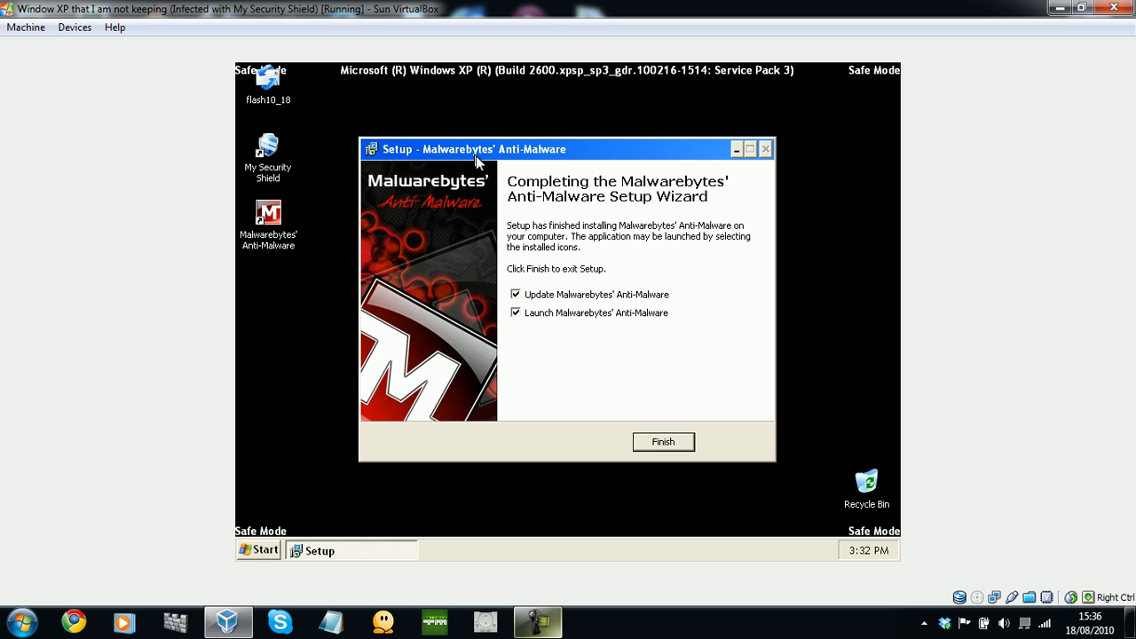
mouse_move(531, 160)
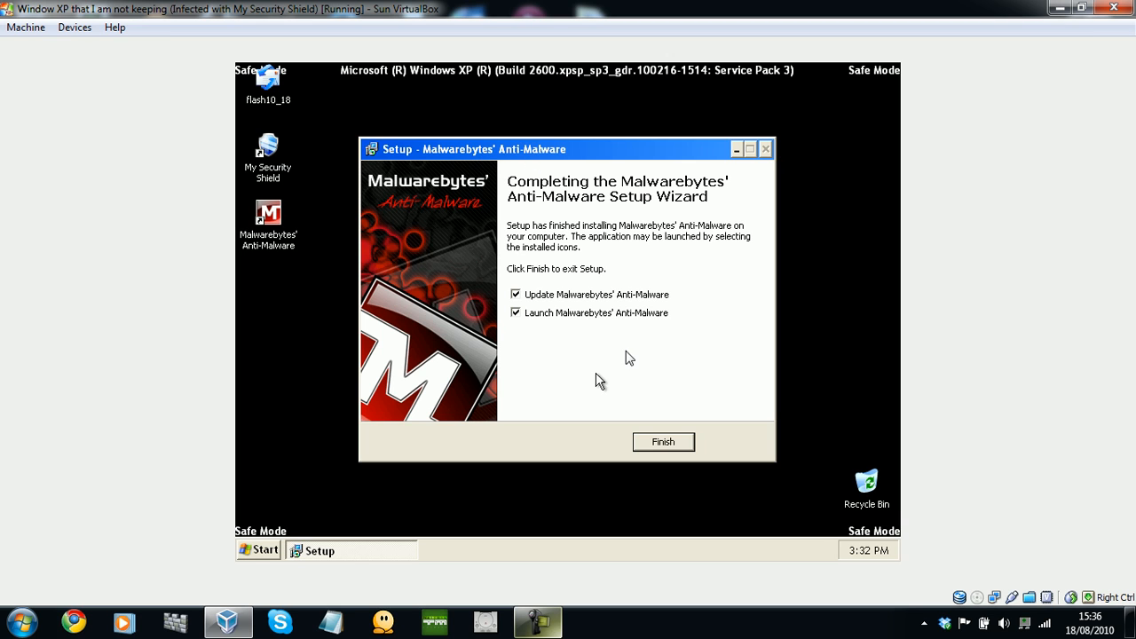
mouse_move(516, 342)
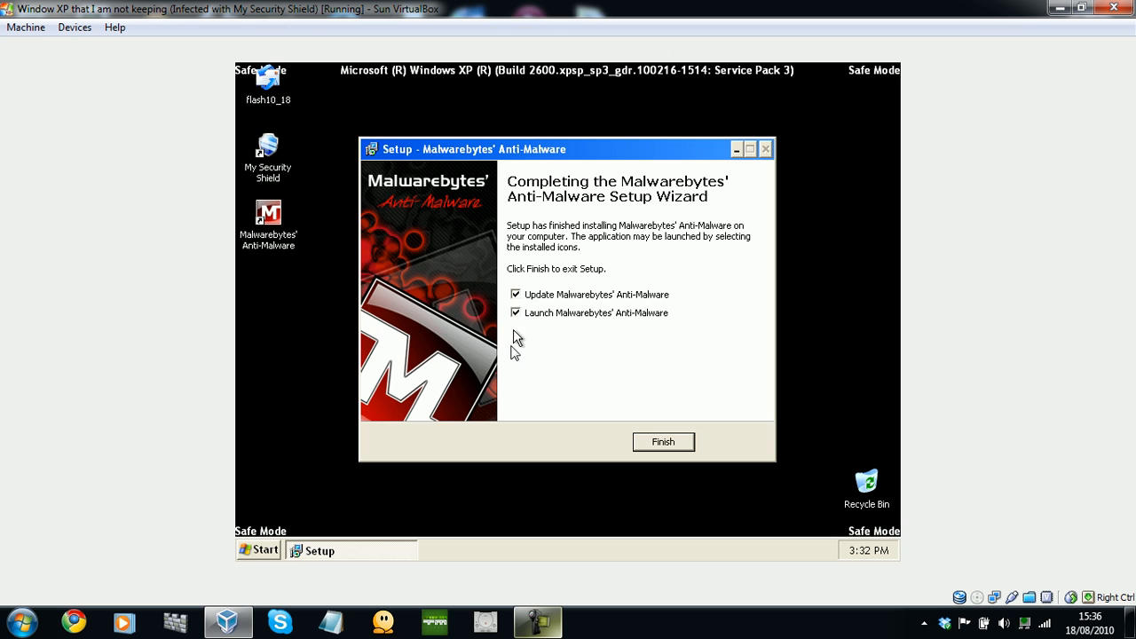
Finish setup and dismiss the notice that the database updated from 4052 to 4445.
left_click(663, 442)
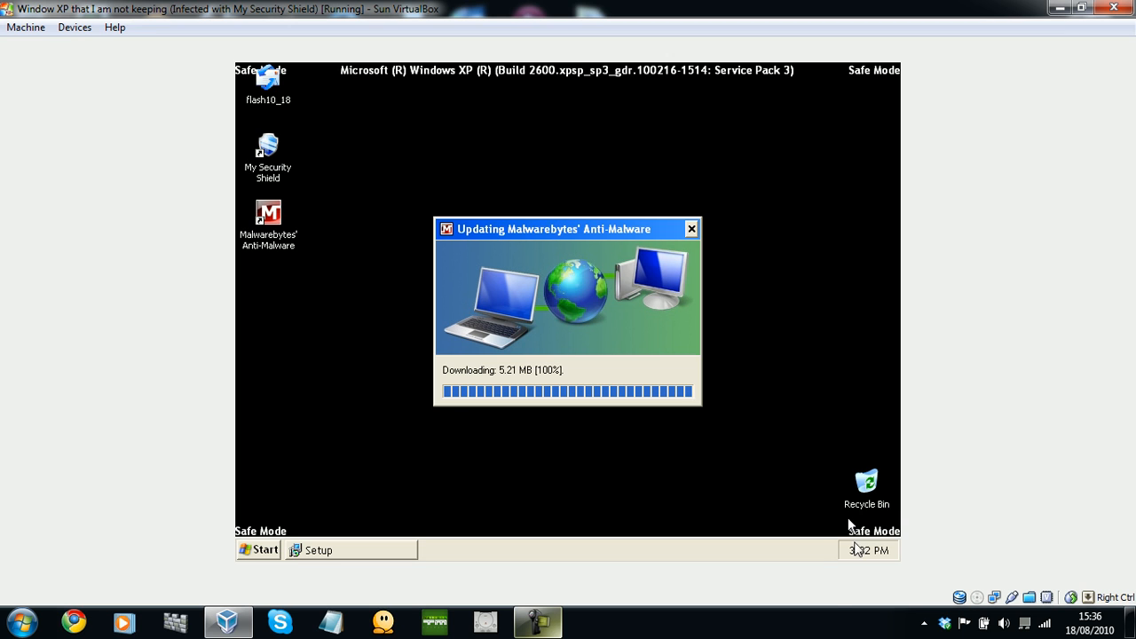
mouse_move(567, 499)
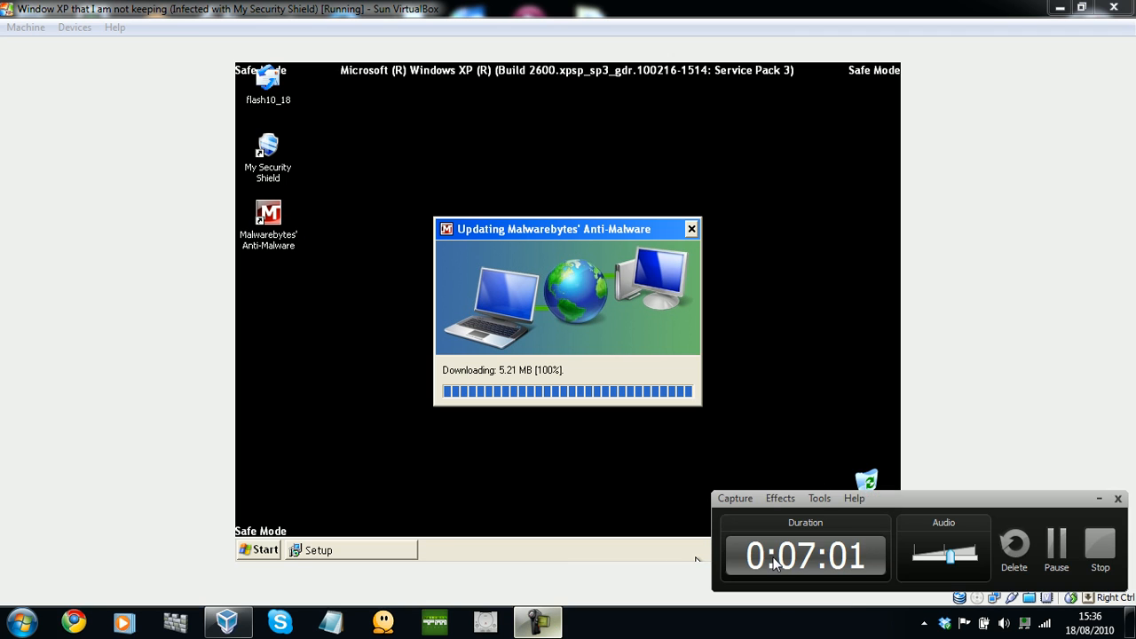
mouse_move(885, 446)
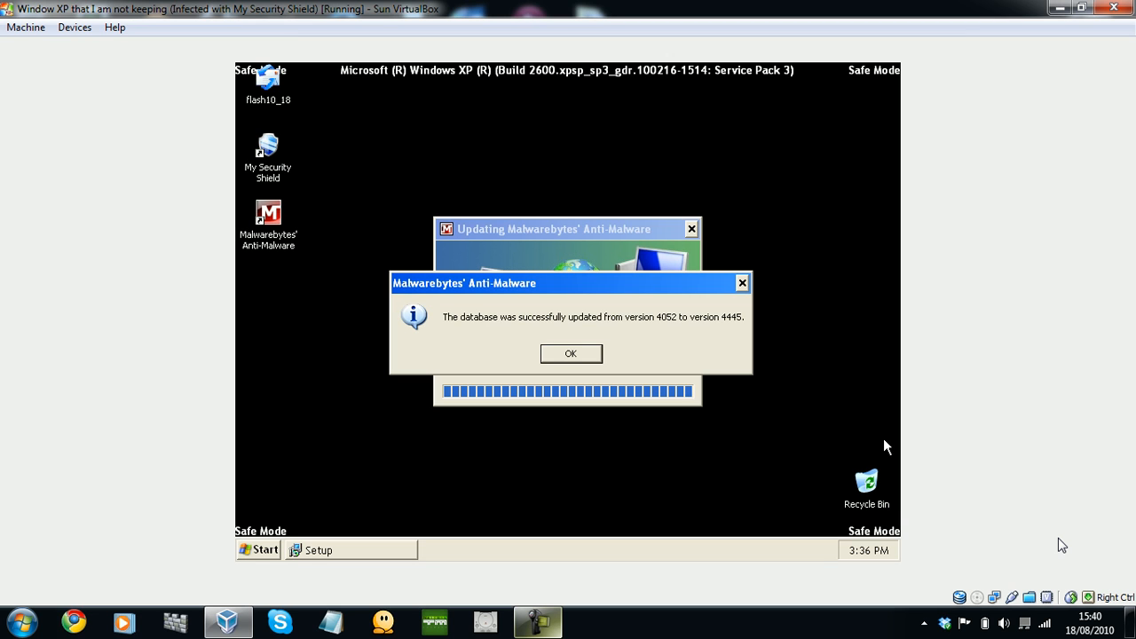
mouse_move(659, 371)
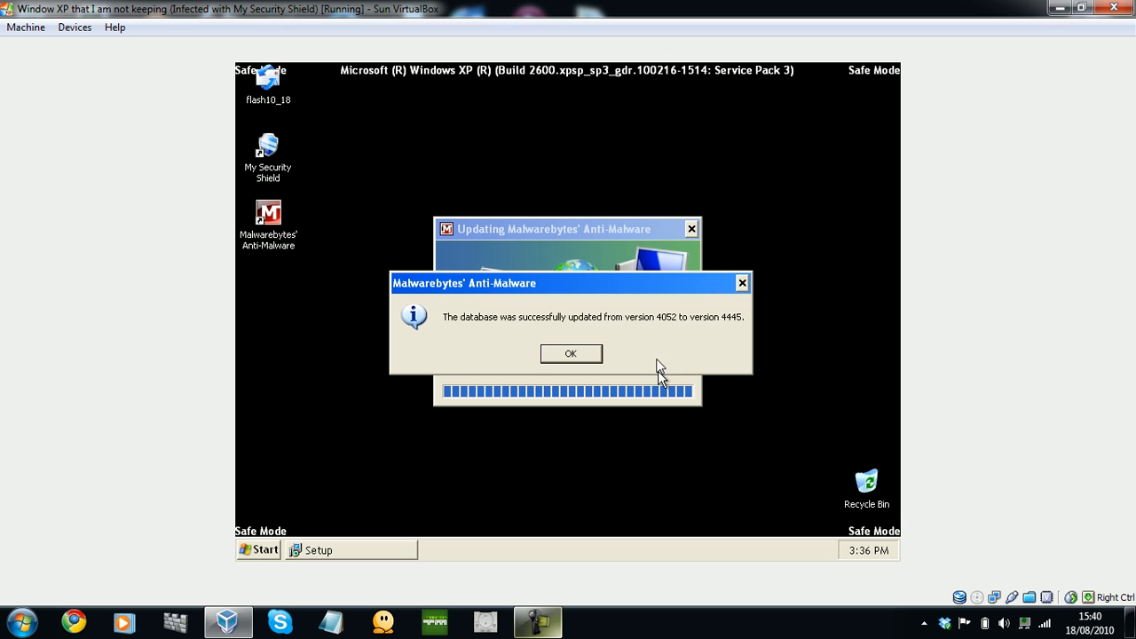
mouse_move(659, 330)
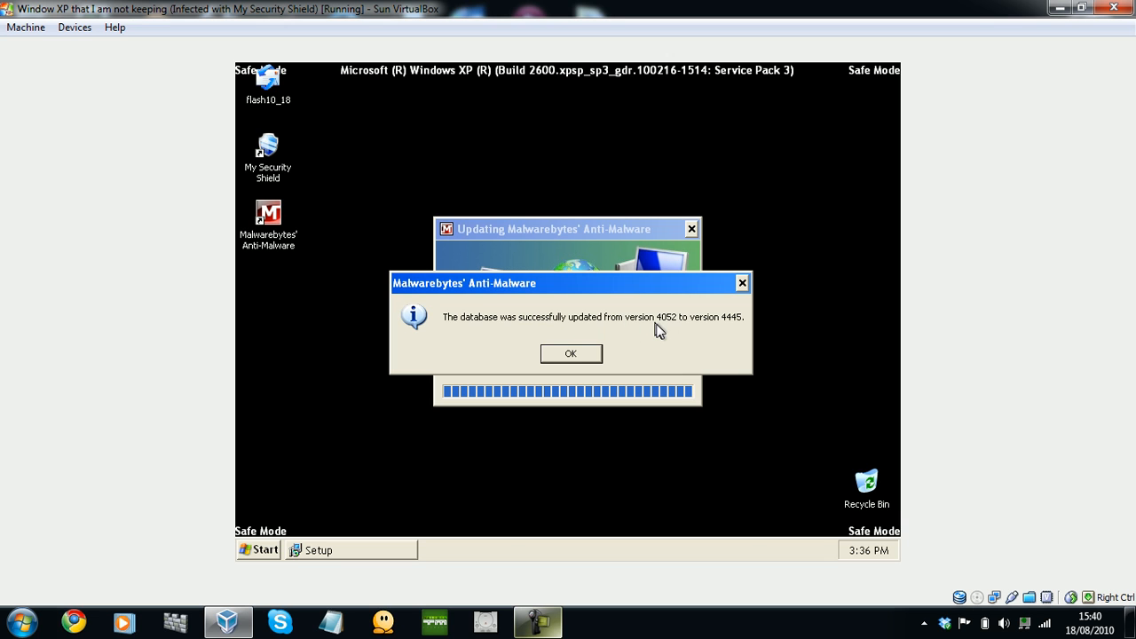
mouse_move(729, 323)
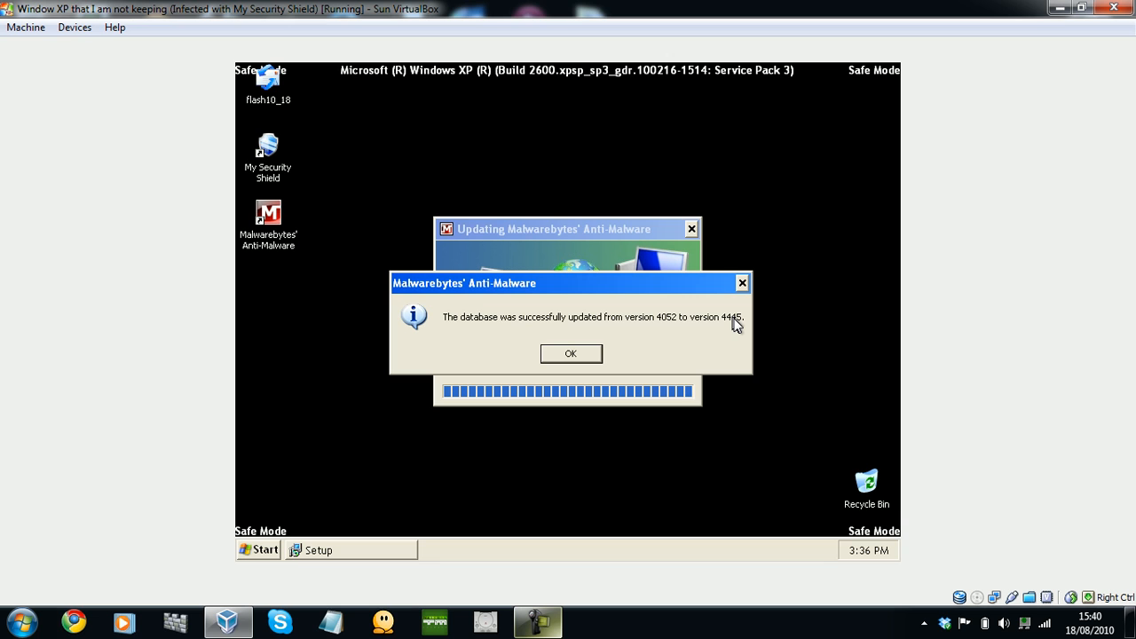
mouse_move(570, 353)
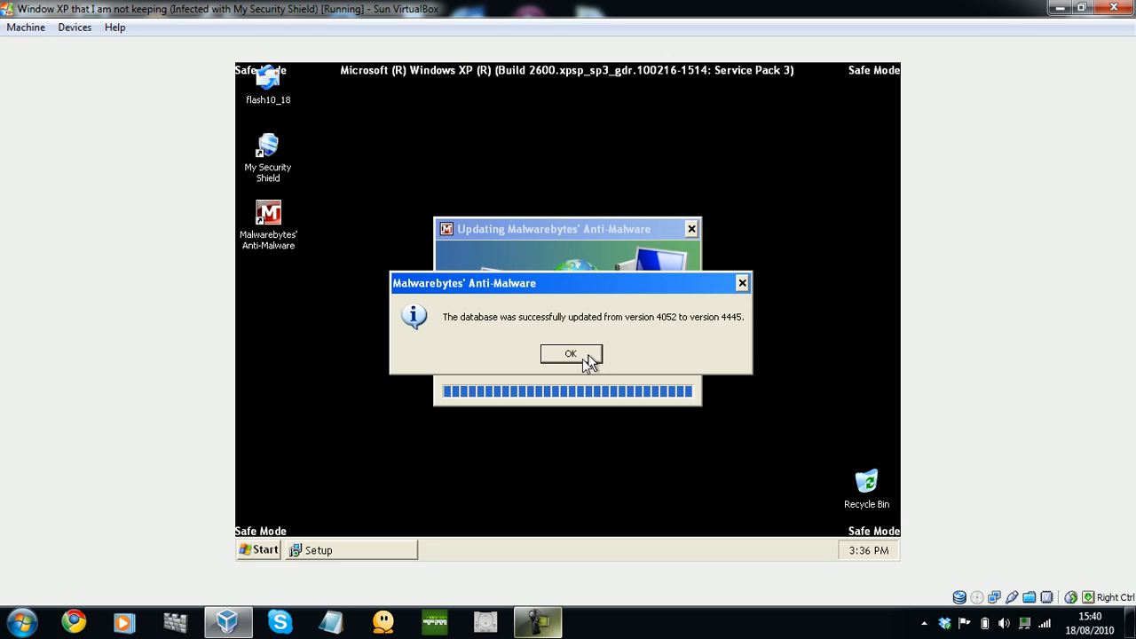
left_click(570, 353)
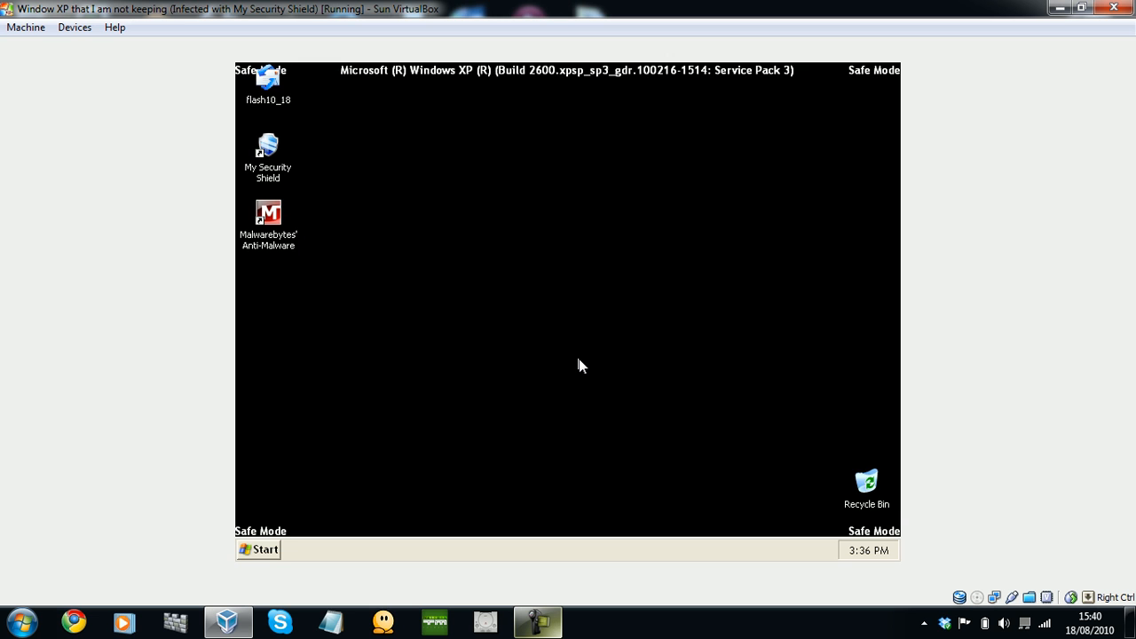
Launch Malwarebytes from the desktop and confirm the database is already the latest version.
double_click(268, 211)
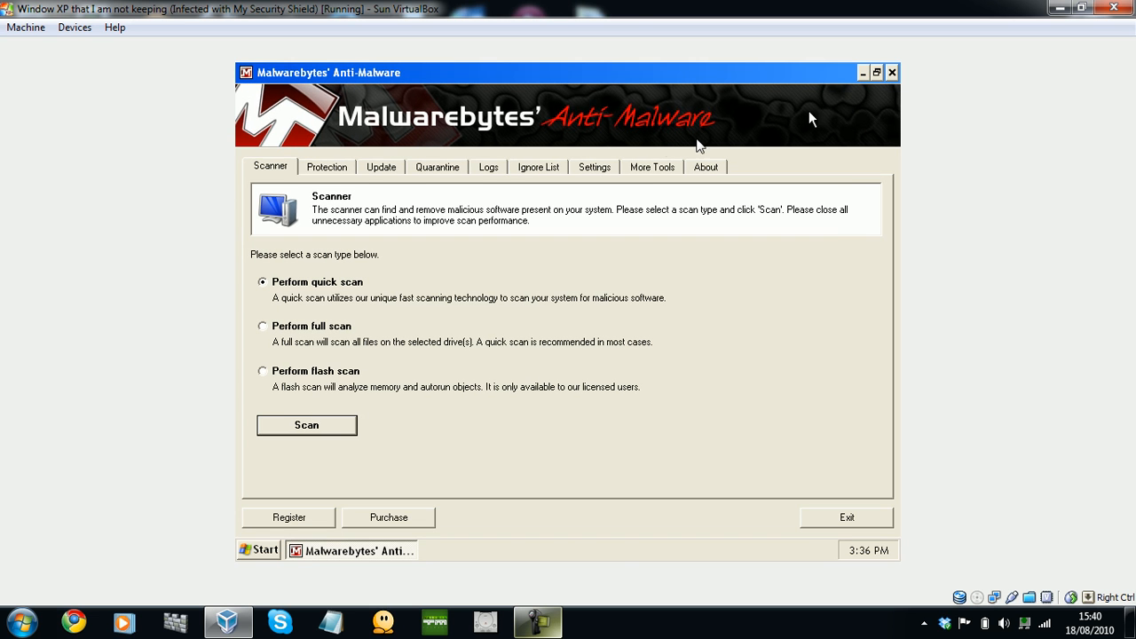
left_click(380, 167)
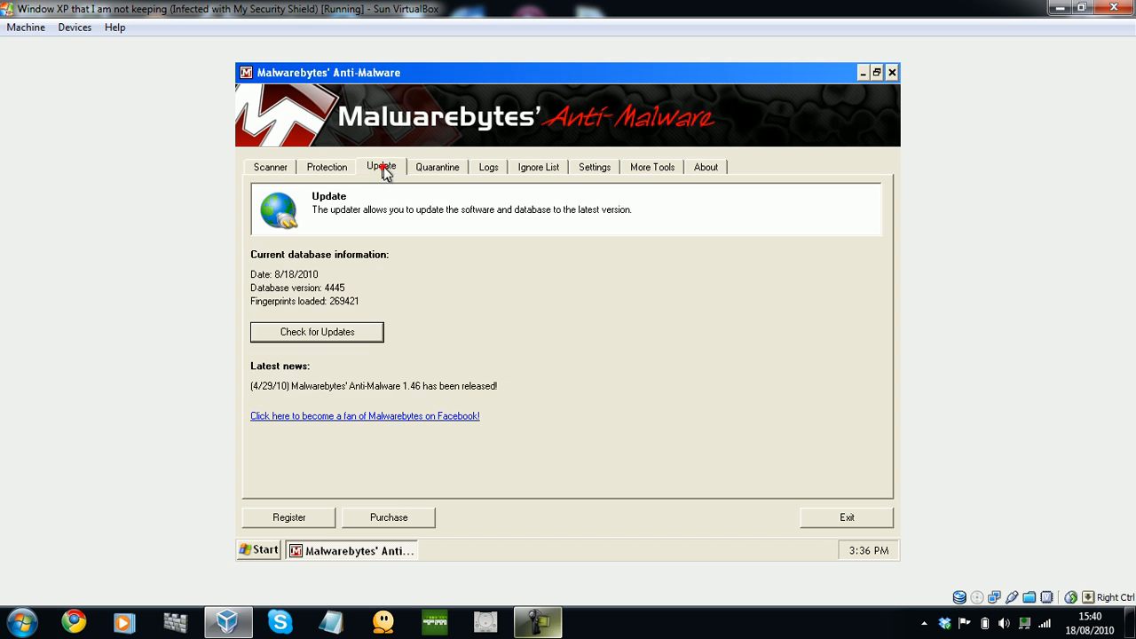
left_click(317, 331)
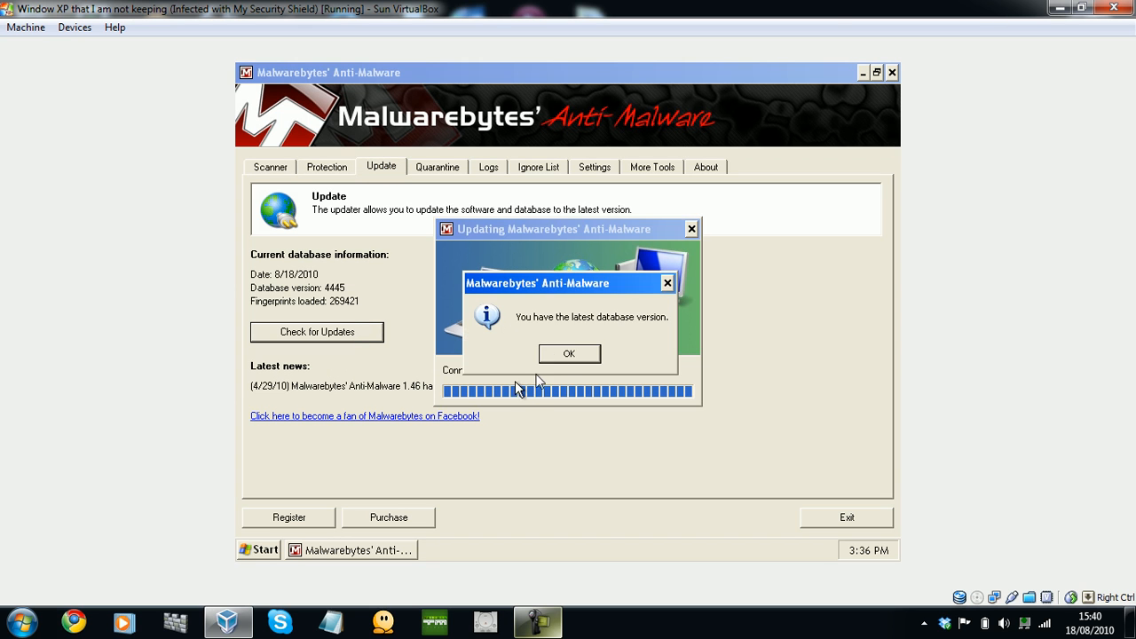
left_click(568, 353)
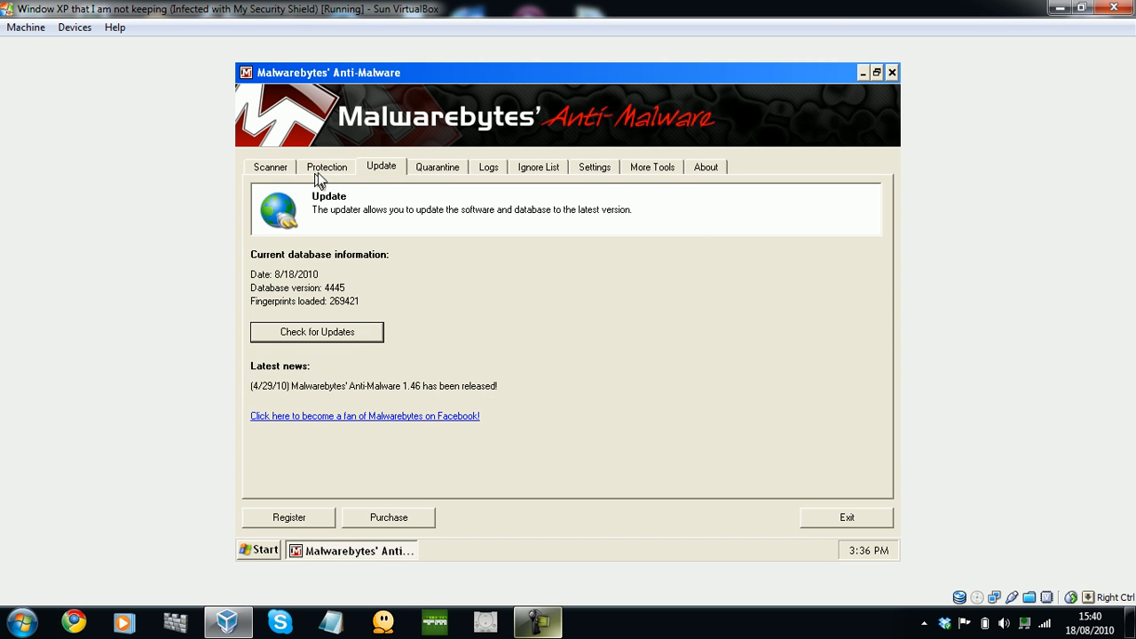
Browse the Protection, Logs, Settings, More Tools, About and Scanner tabs.
left_click(326, 167)
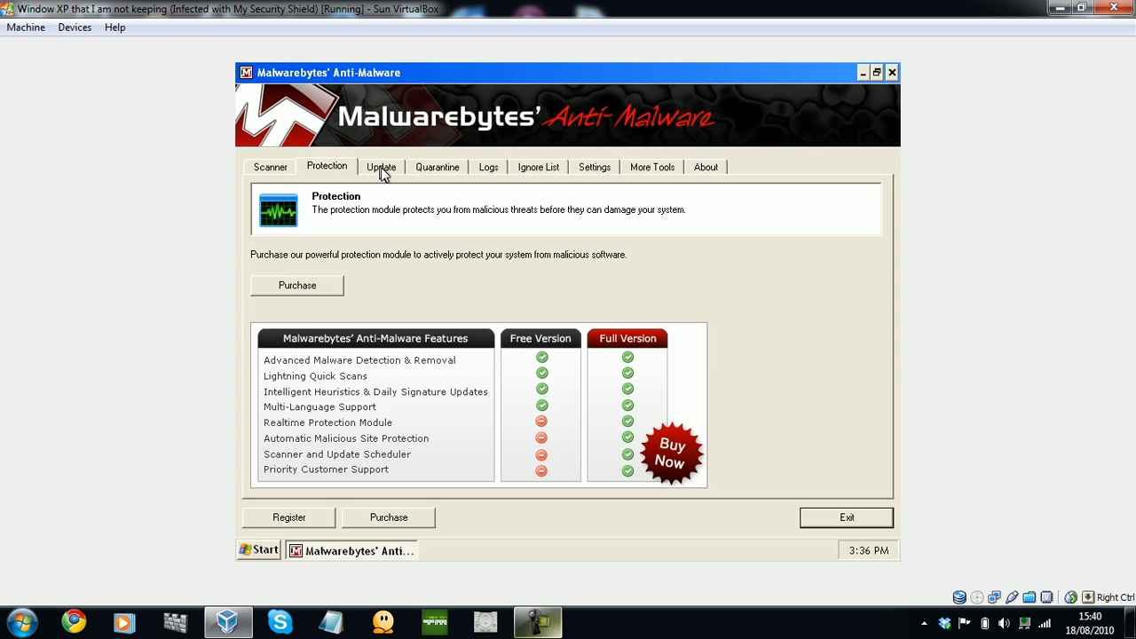
left_click(487, 167)
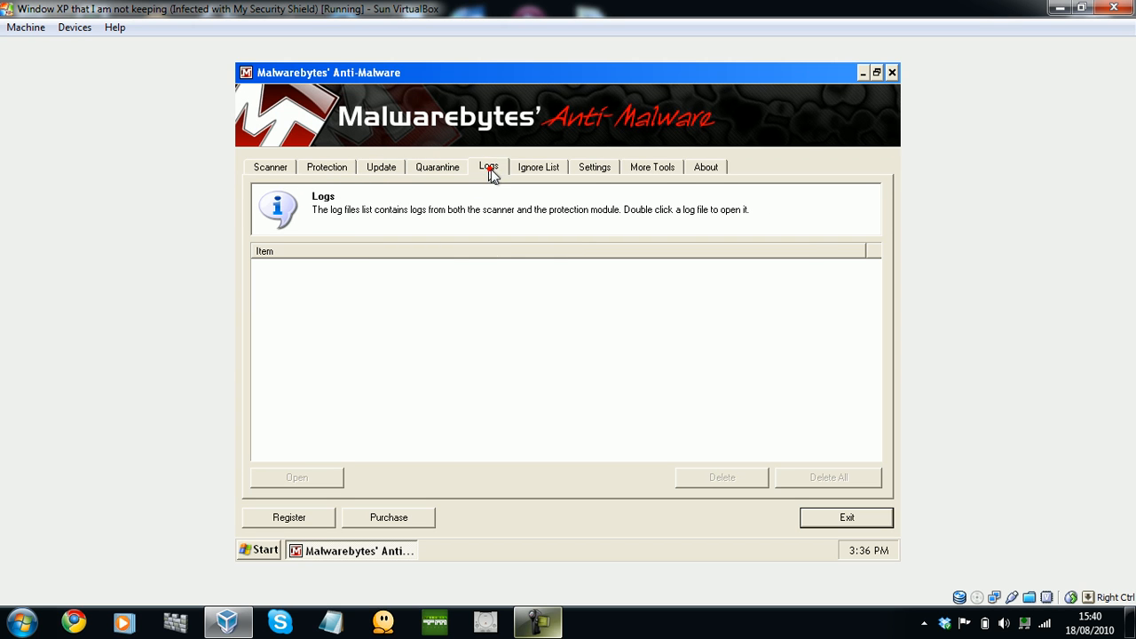
left_click(593, 167)
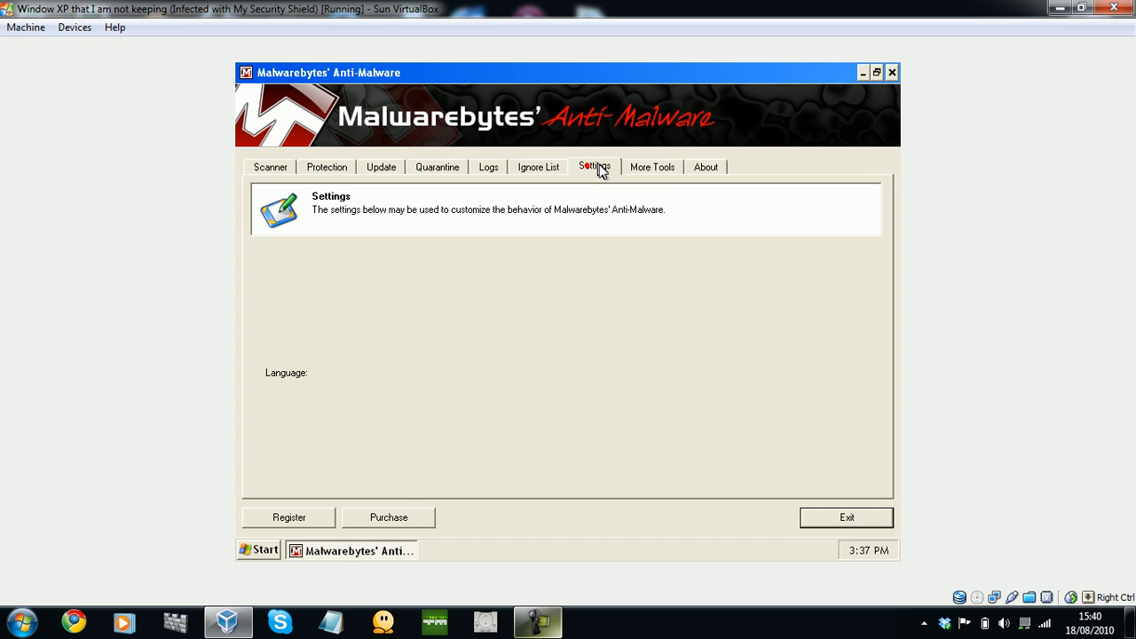
left_click(593, 167)
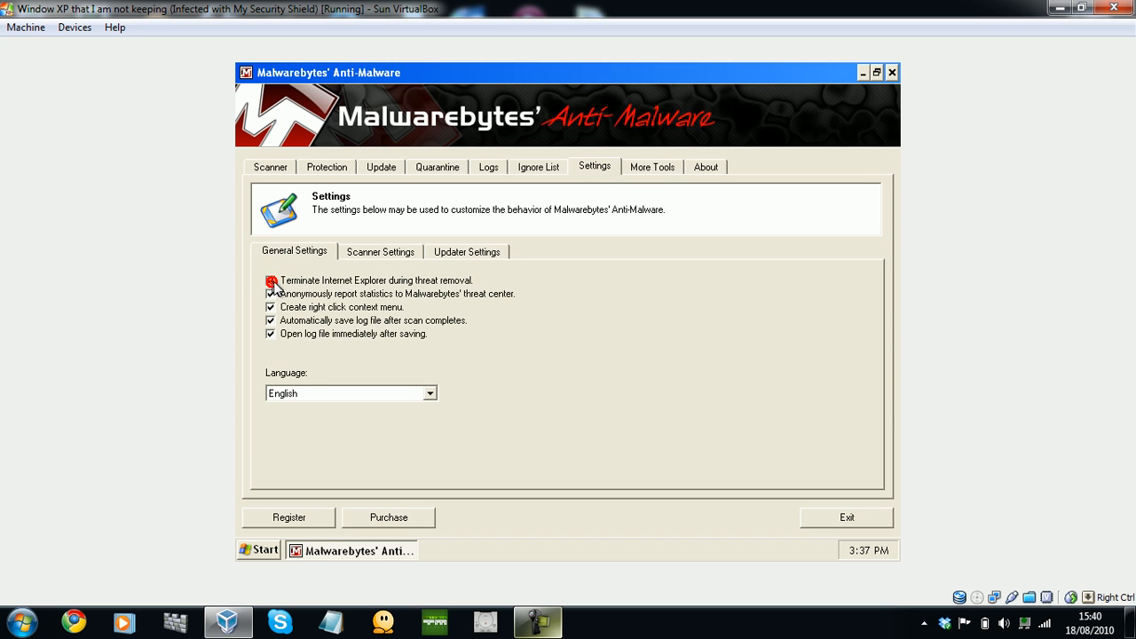
left_click(380, 251)
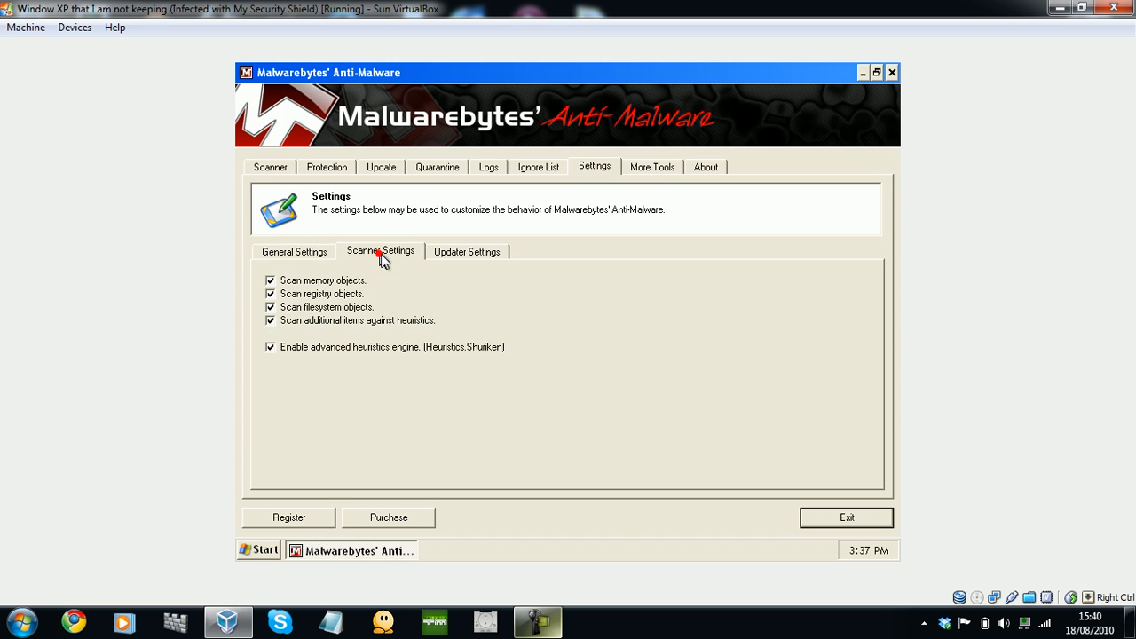
left_click(293, 251)
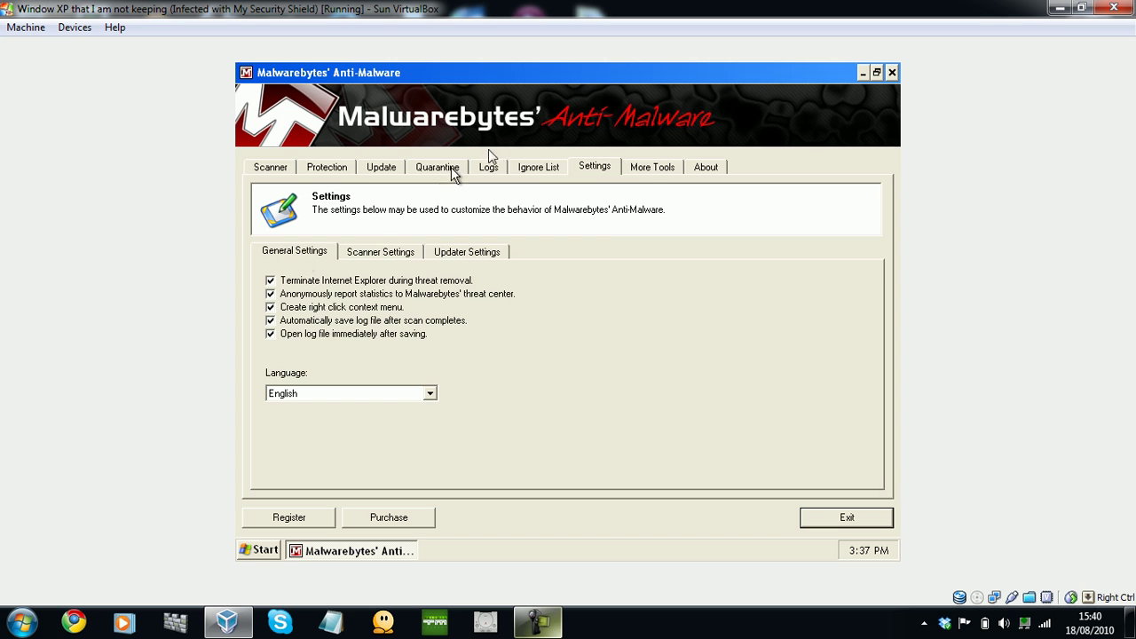
left_click(652, 167)
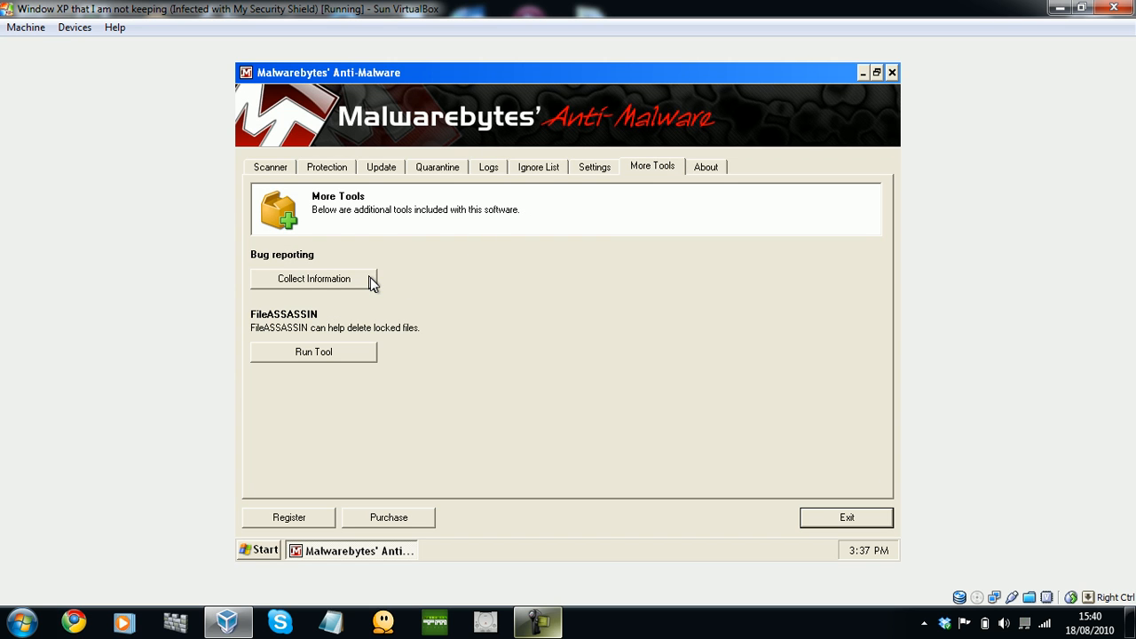
left_click(705, 166)
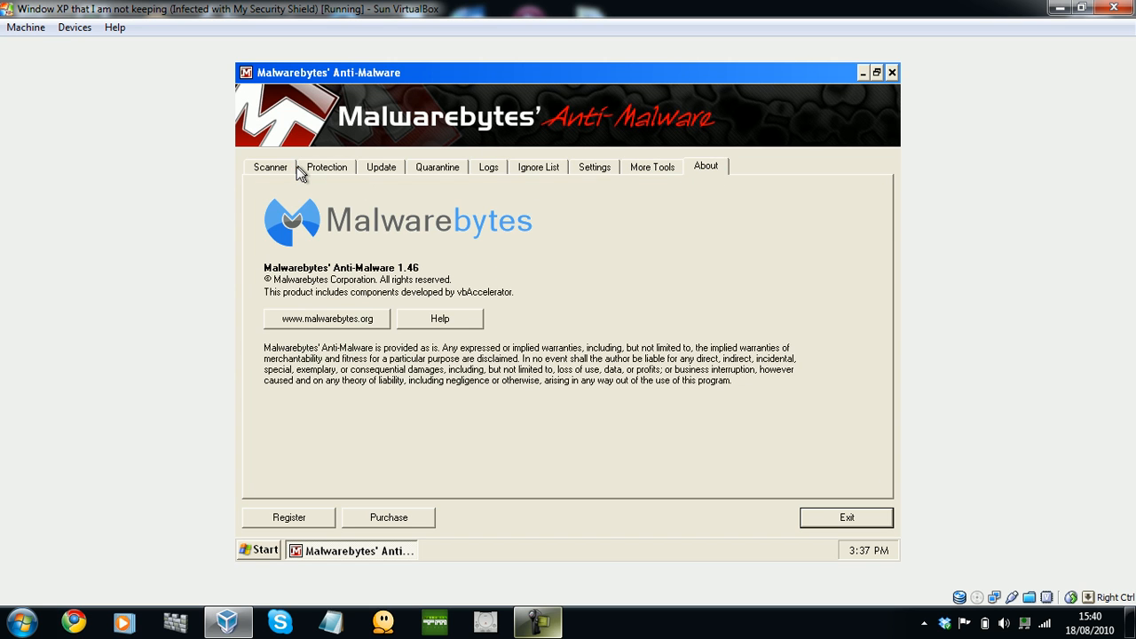
left_click(270, 167)
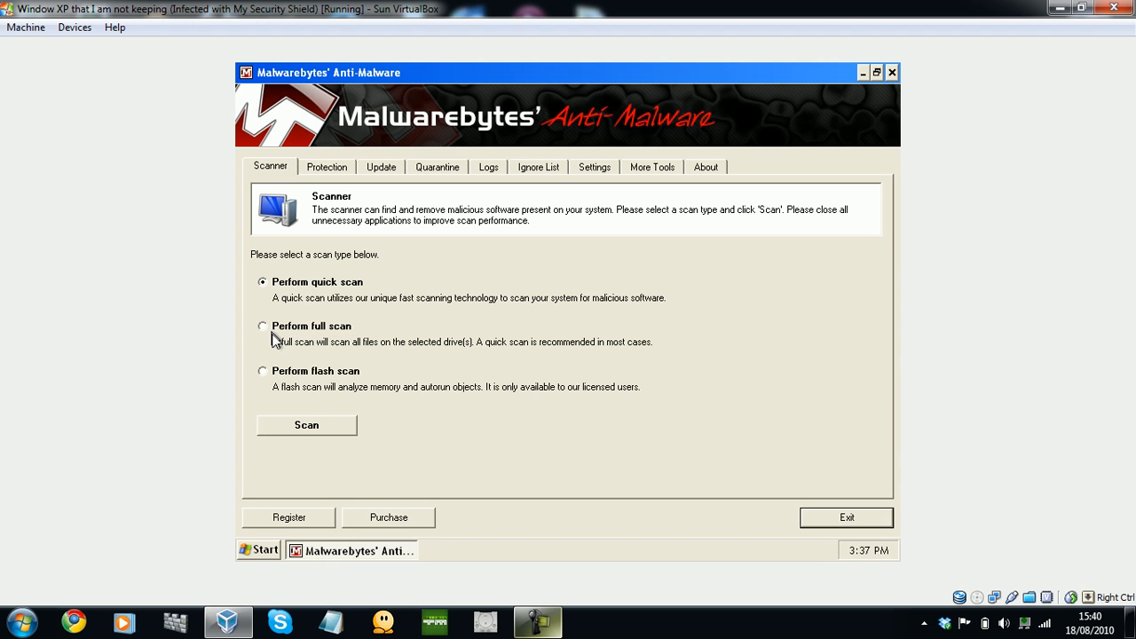
Start a full scan with only C:\ selected.
left_click(263, 326)
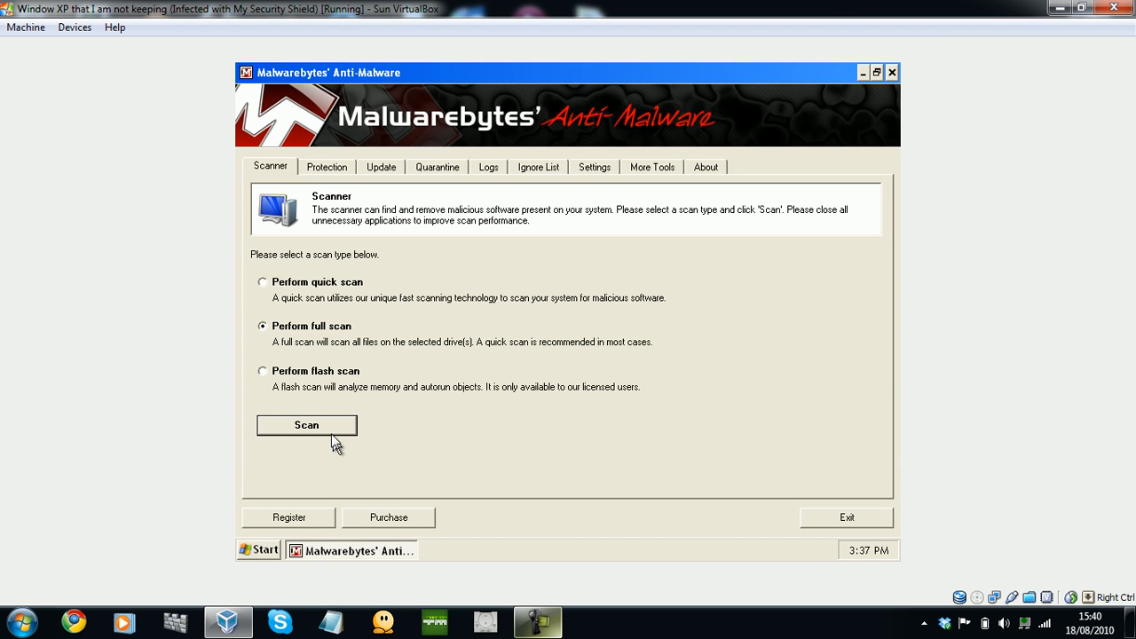
left_click(306, 425)
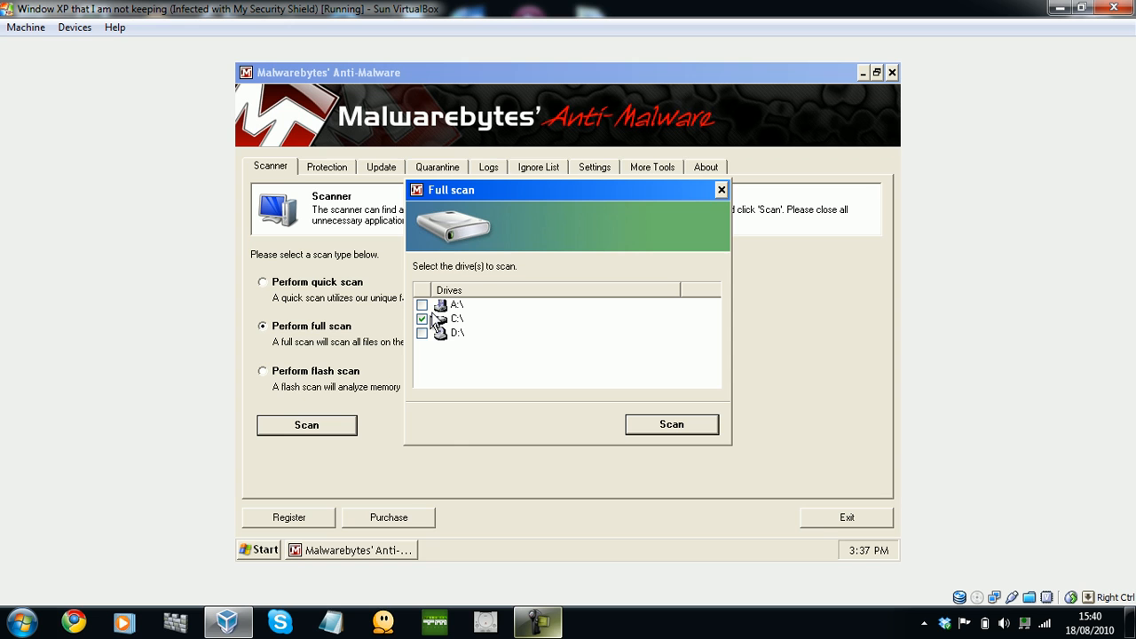
mouse_move(429, 300)
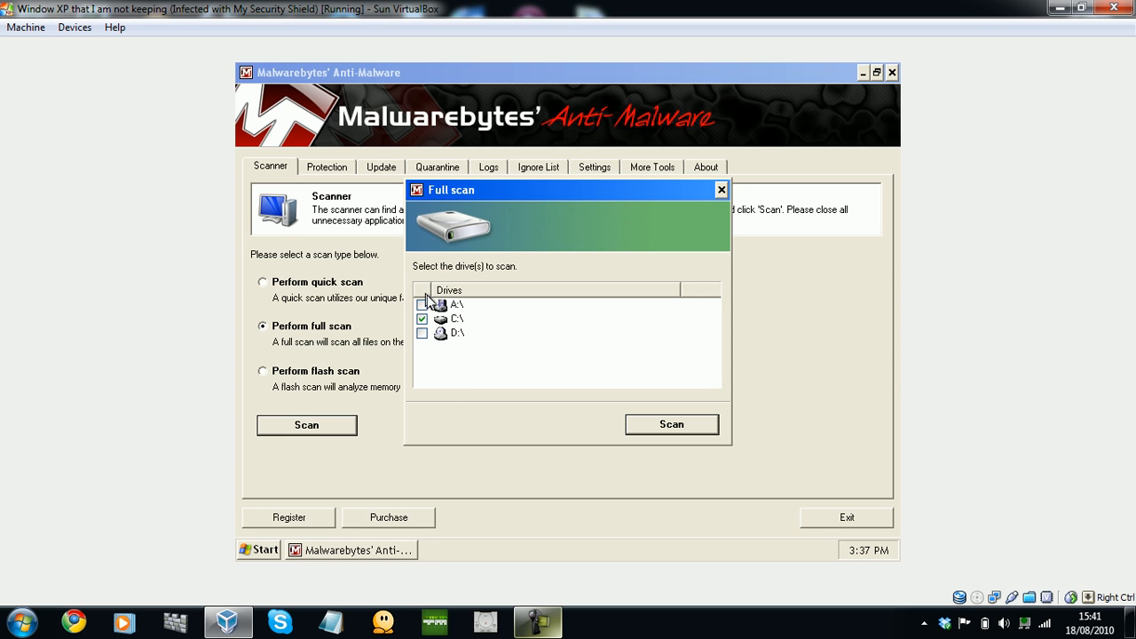
mouse_move(426, 399)
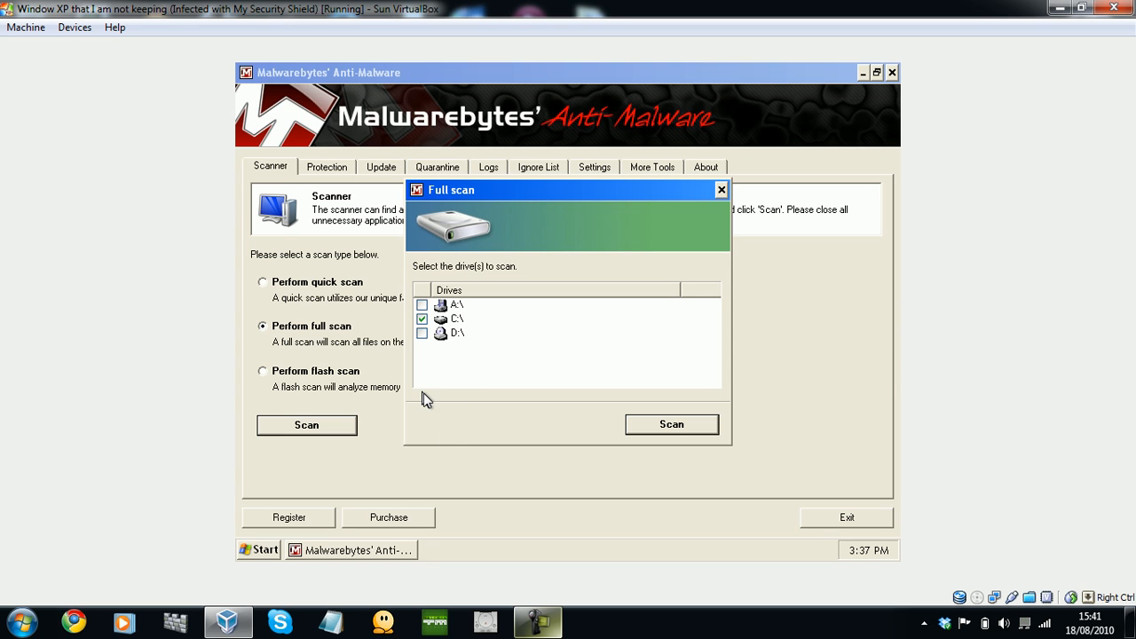
mouse_move(471, 442)
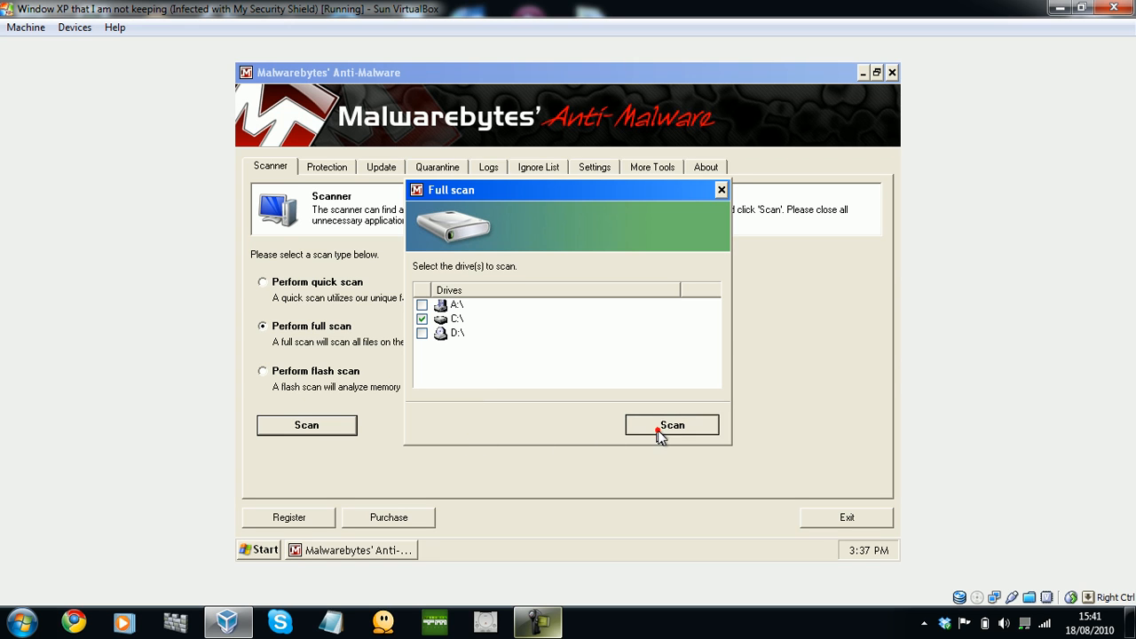
left_click(672, 425)
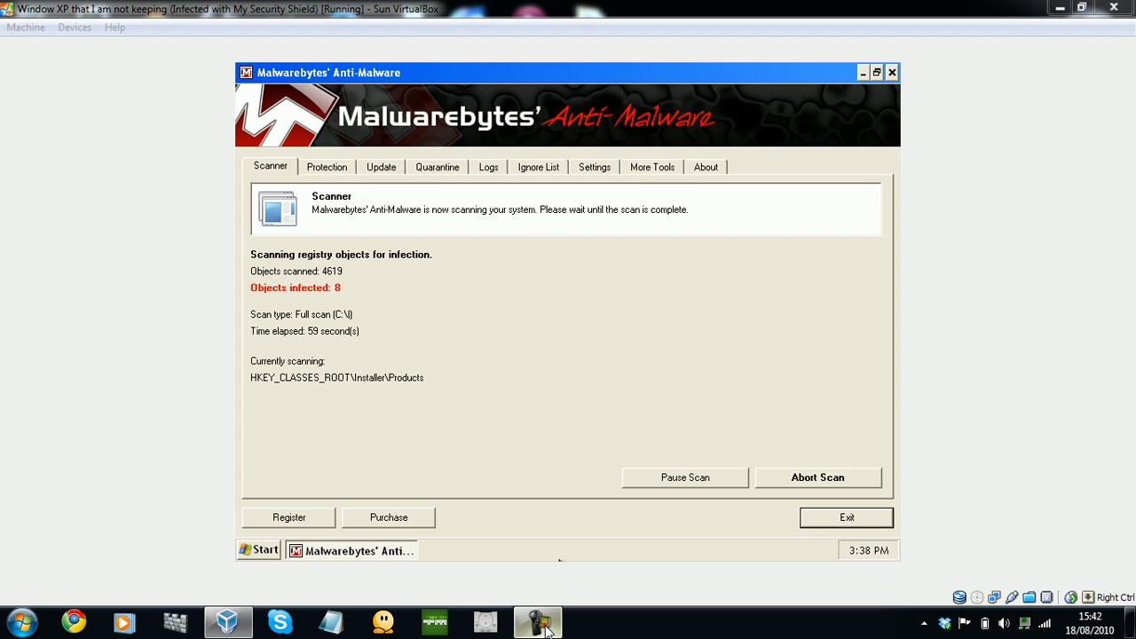
Let the full scan pass one minute, checking 4,621 registry objects and finding 8 infected.
left_click(538, 621)
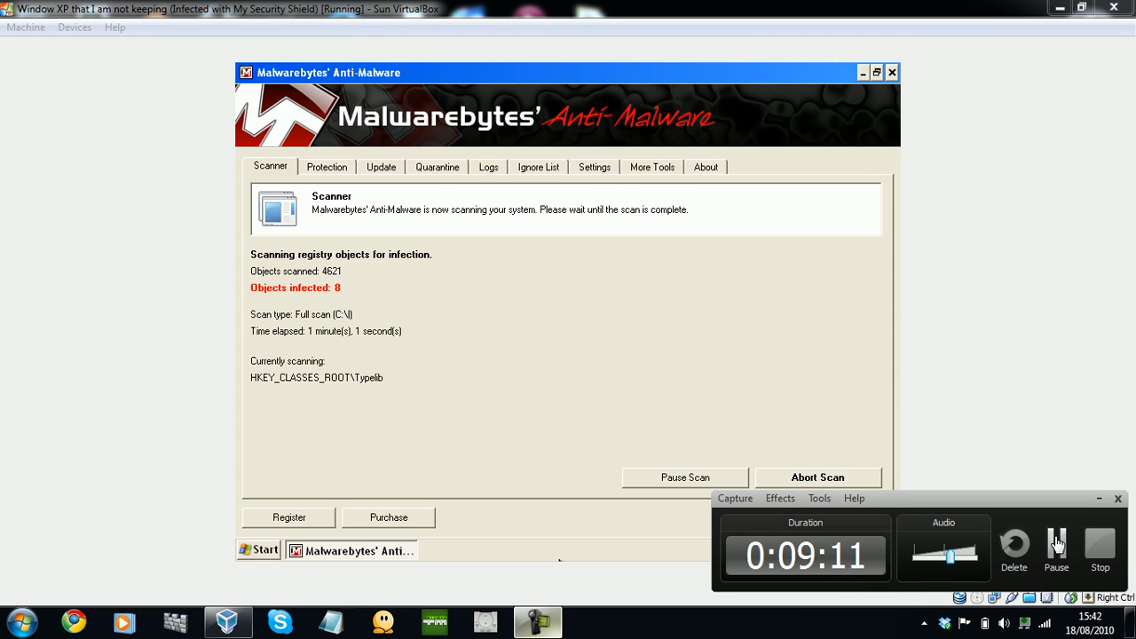